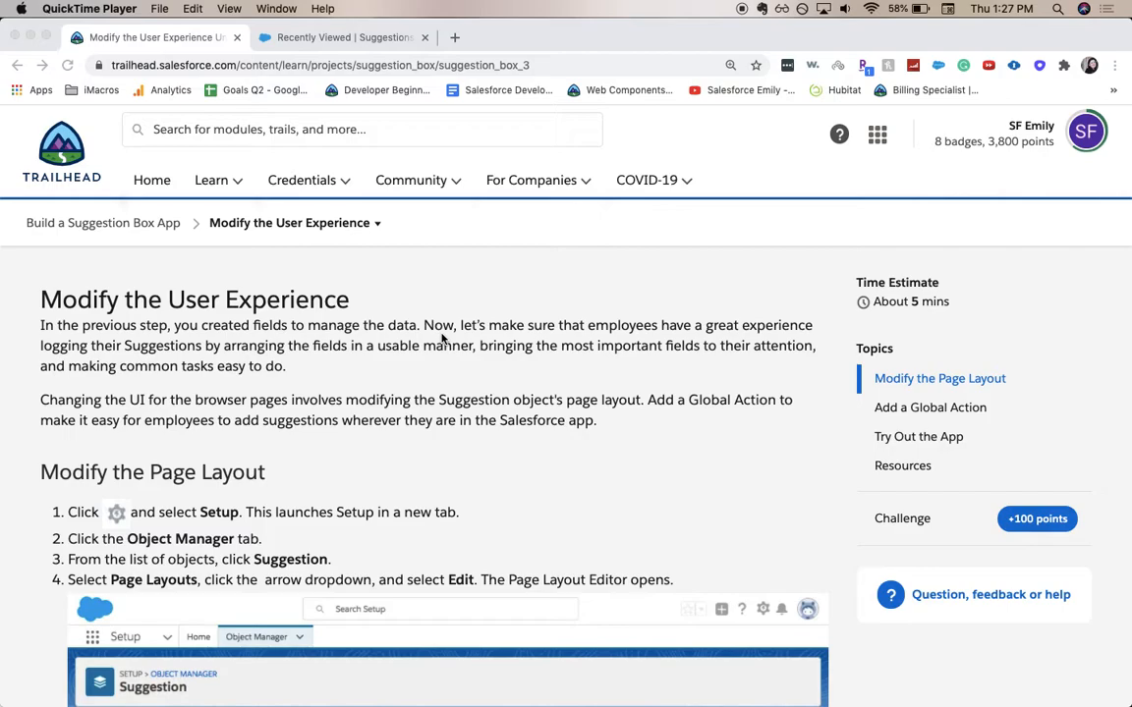
{"action": "mouse_move", "coordinate": [468, 232]}
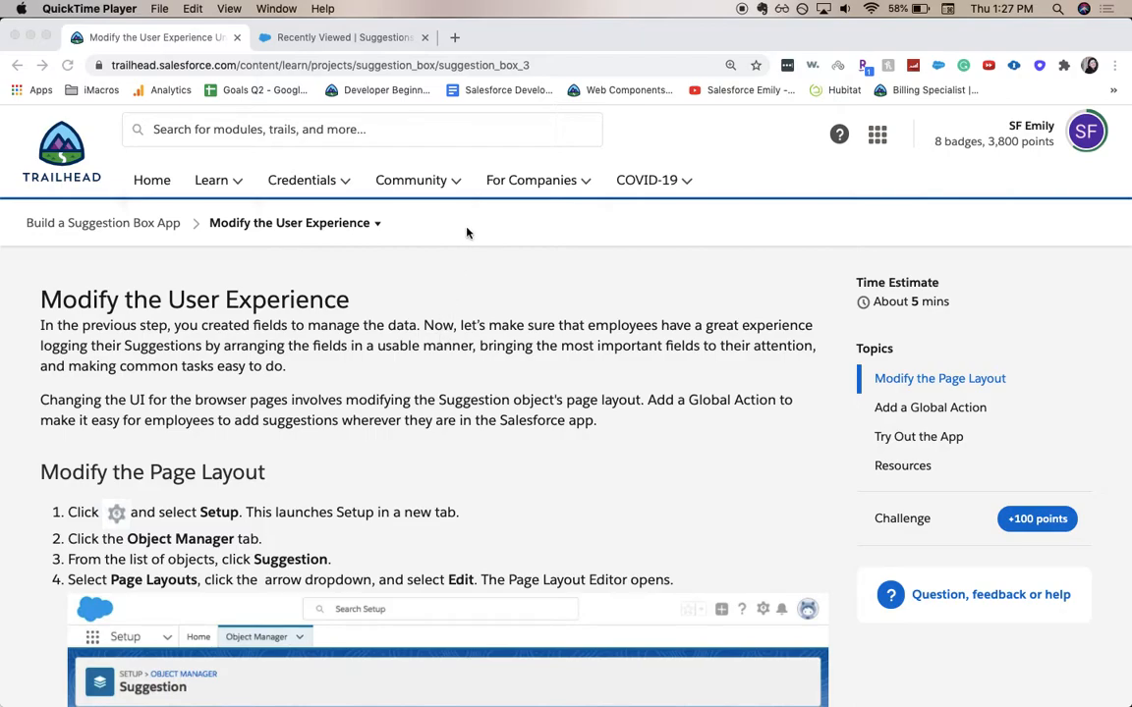
{"action": "mouse_move", "coordinate": [552, 346]}
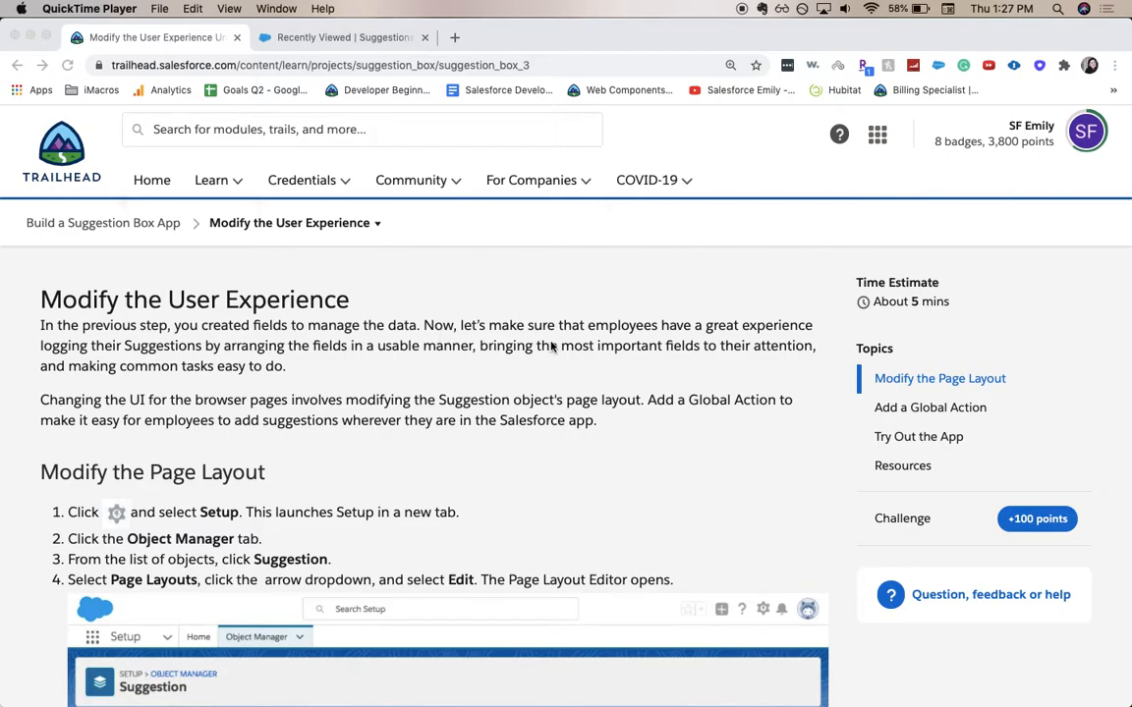
From the Suggestions tab, use the gear menu to launch Setup in a new tab
{"action": "scroll", "scroll_direction": "down", "scroll_amount": 3}
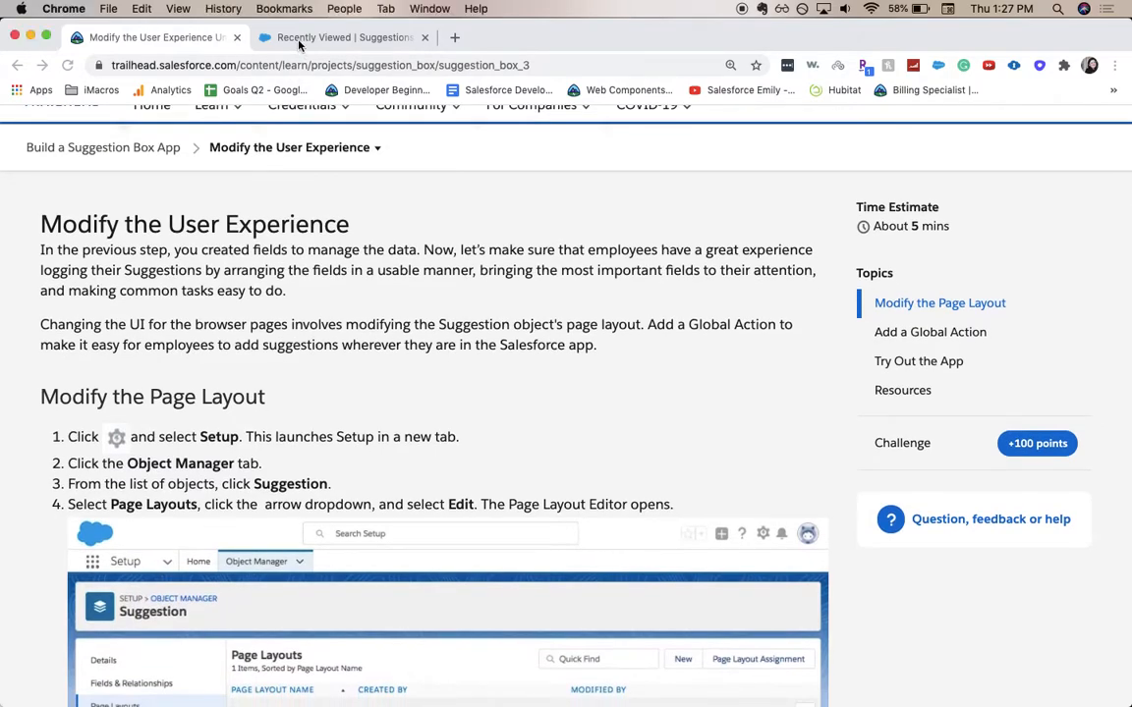
{"action": "left_click", "coordinate": [338, 37]}
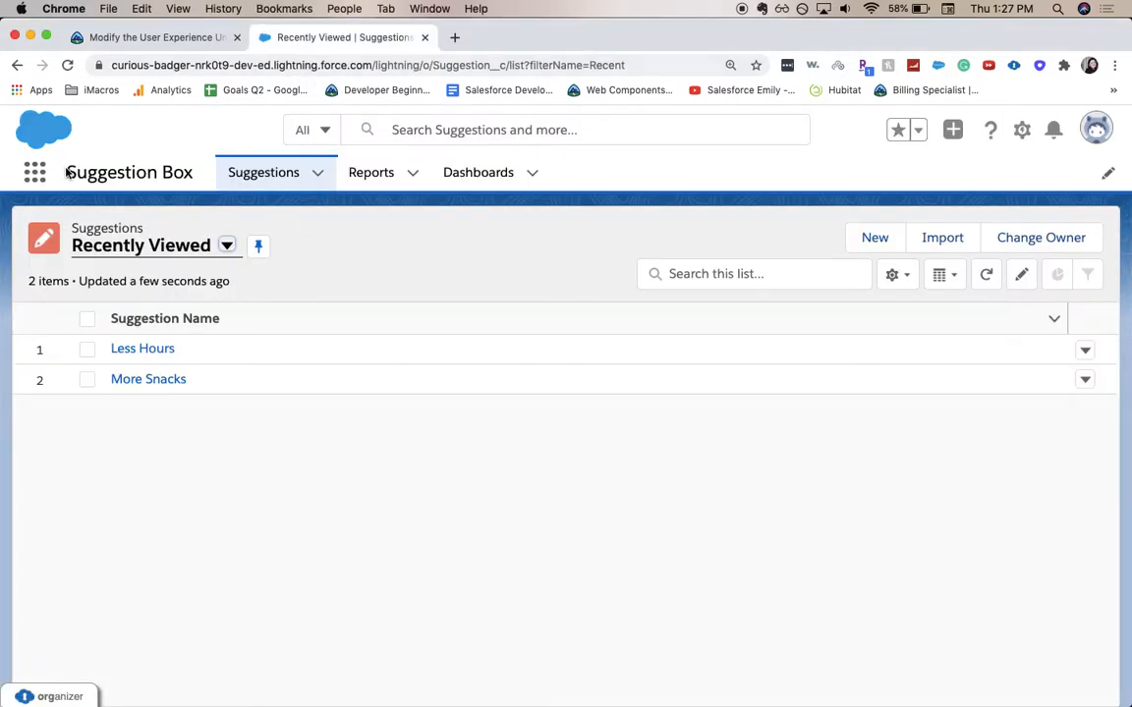
{"action": "mouse_move", "coordinate": [707, 456]}
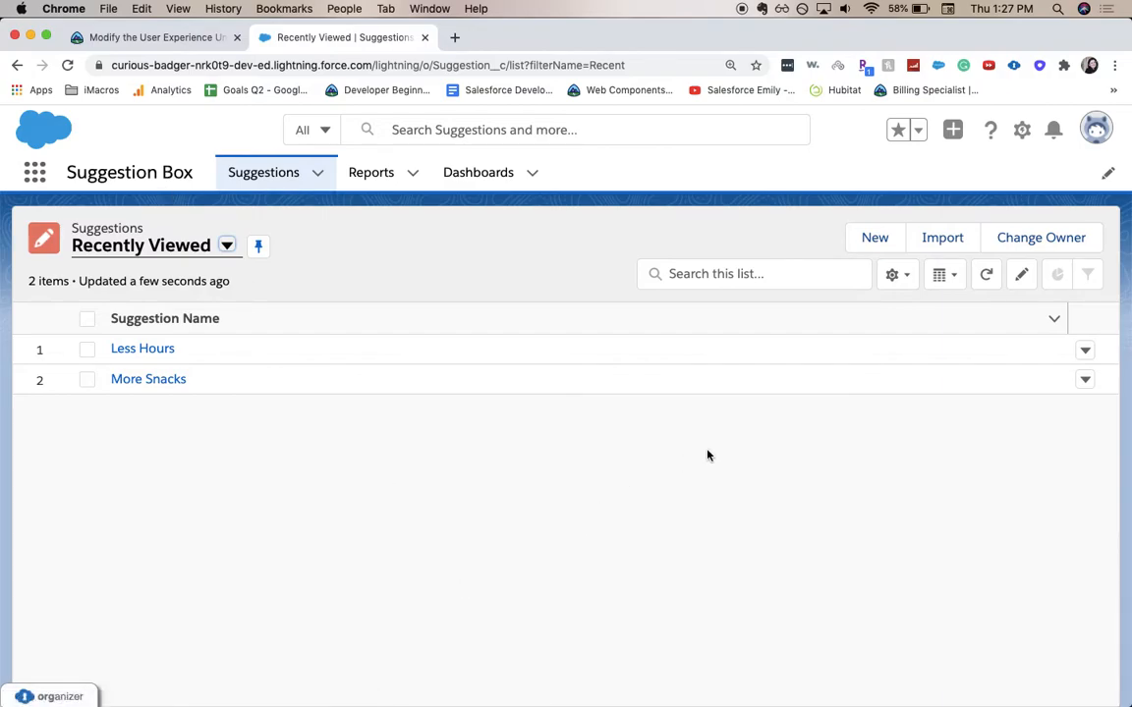
{"action": "mouse_move", "coordinate": [147, 377]}
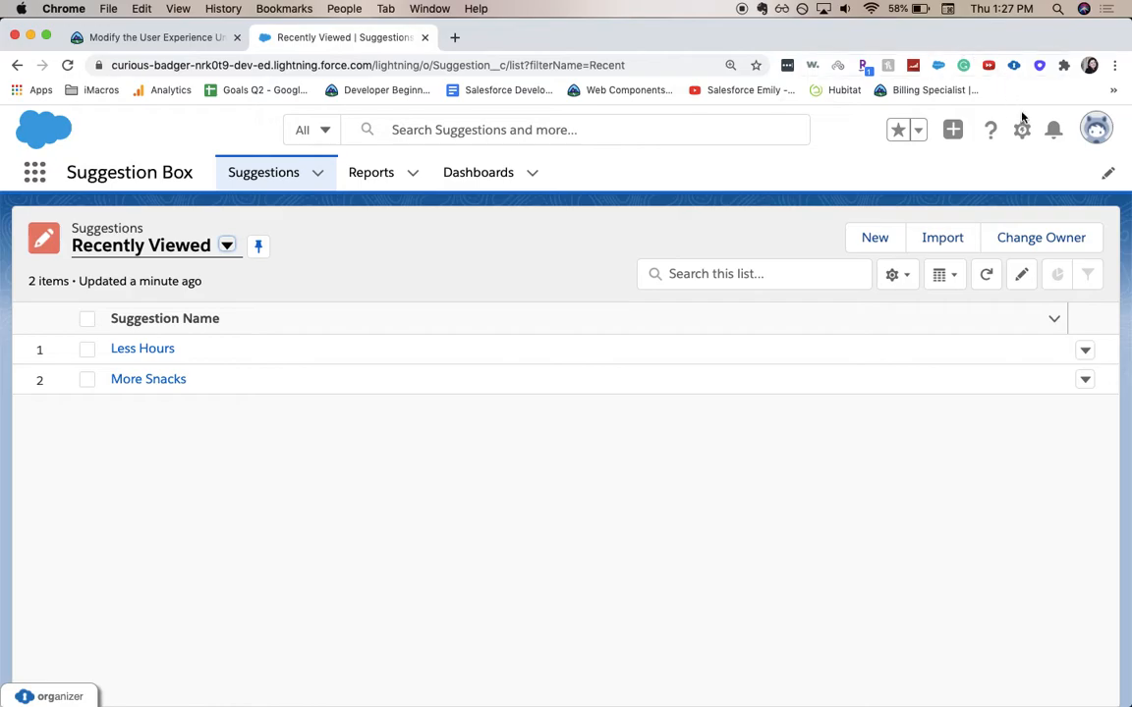
{"action": "left_click", "coordinate": [1022, 130]}
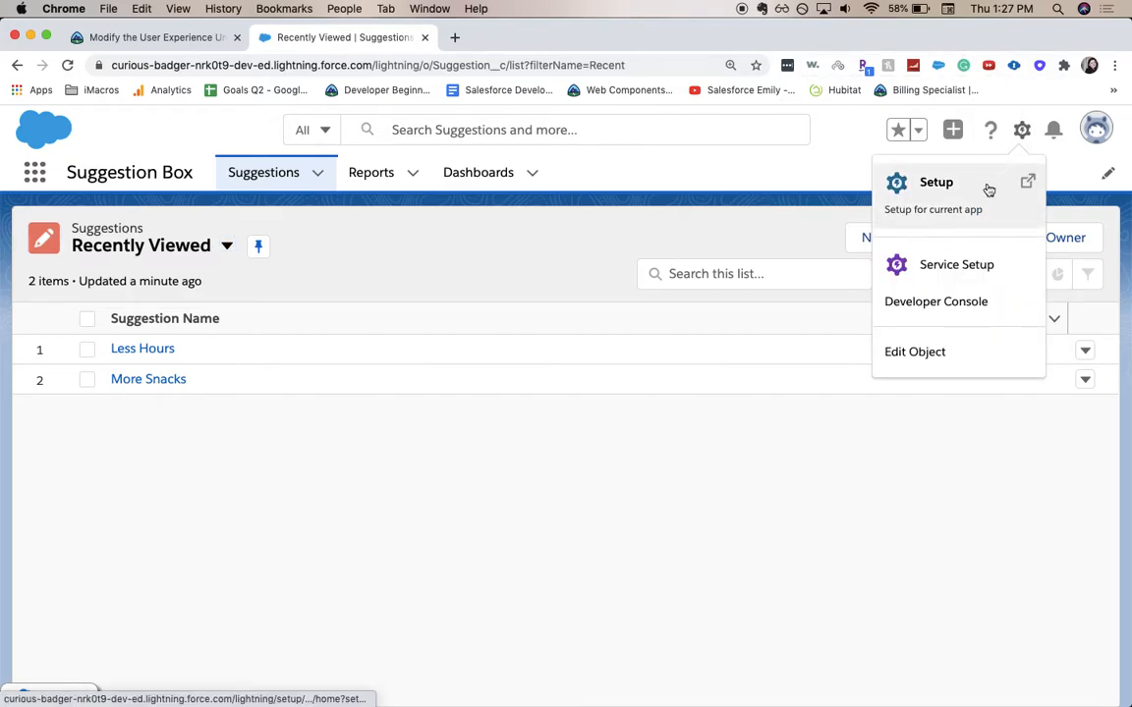
{"action": "left_click", "coordinate": [935, 181]}
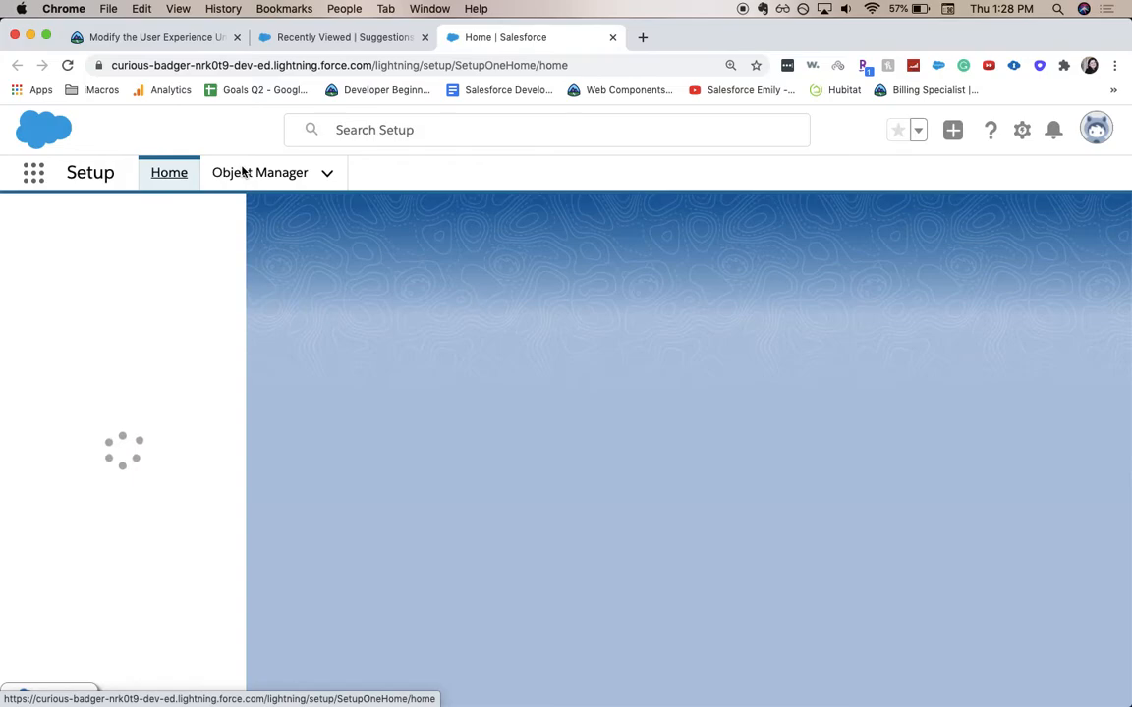
Via Object Manager quick-find 'su', reach Suggestion's Page Layouts and the Suggestion Layout row menu
{"action": "left_click", "coordinate": [259, 173]}
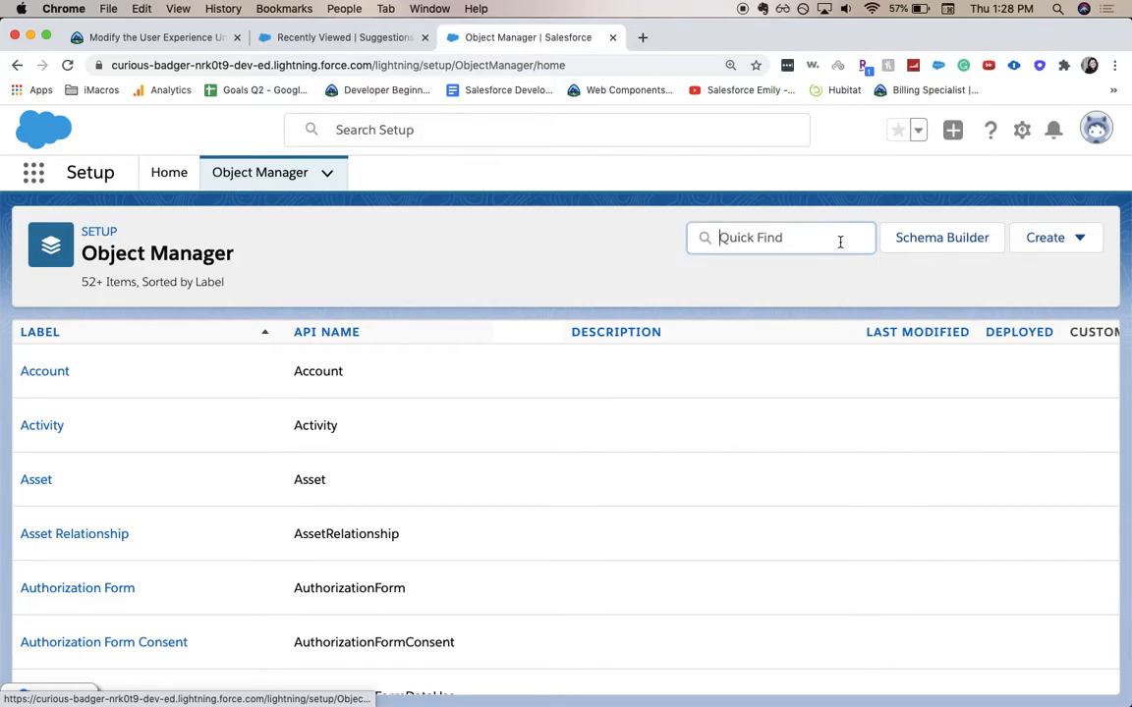
{"action": "type", "text": "sugg"}
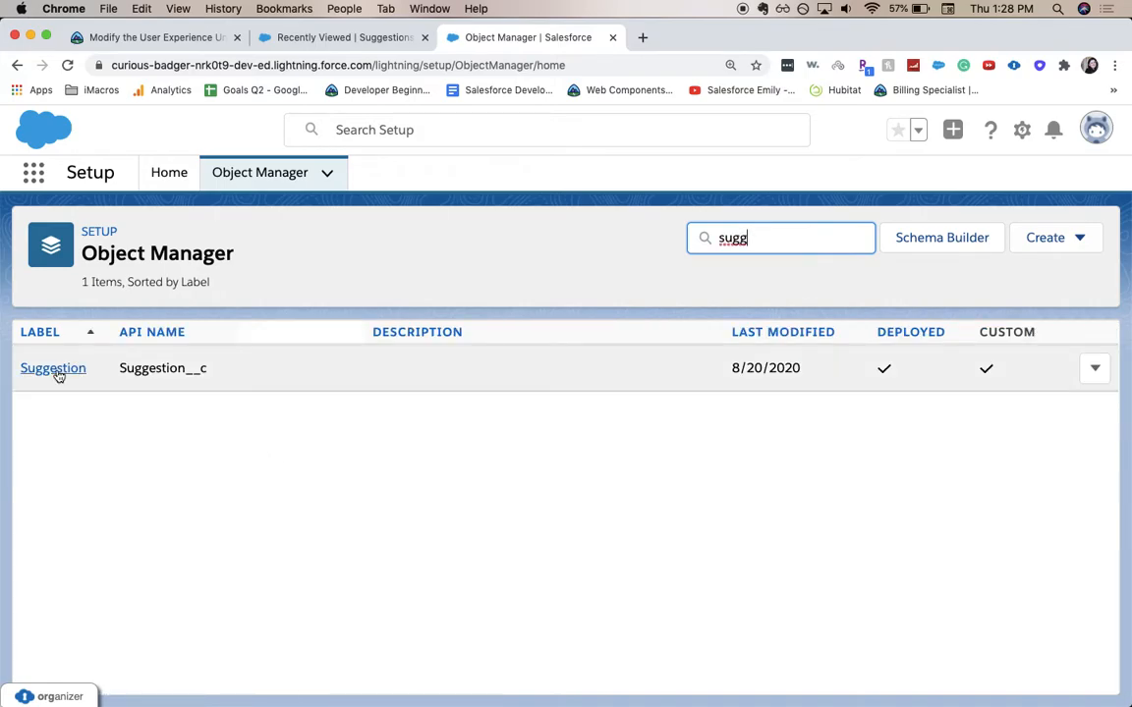
{"action": "left_click", "coordinate": [54, 368]}
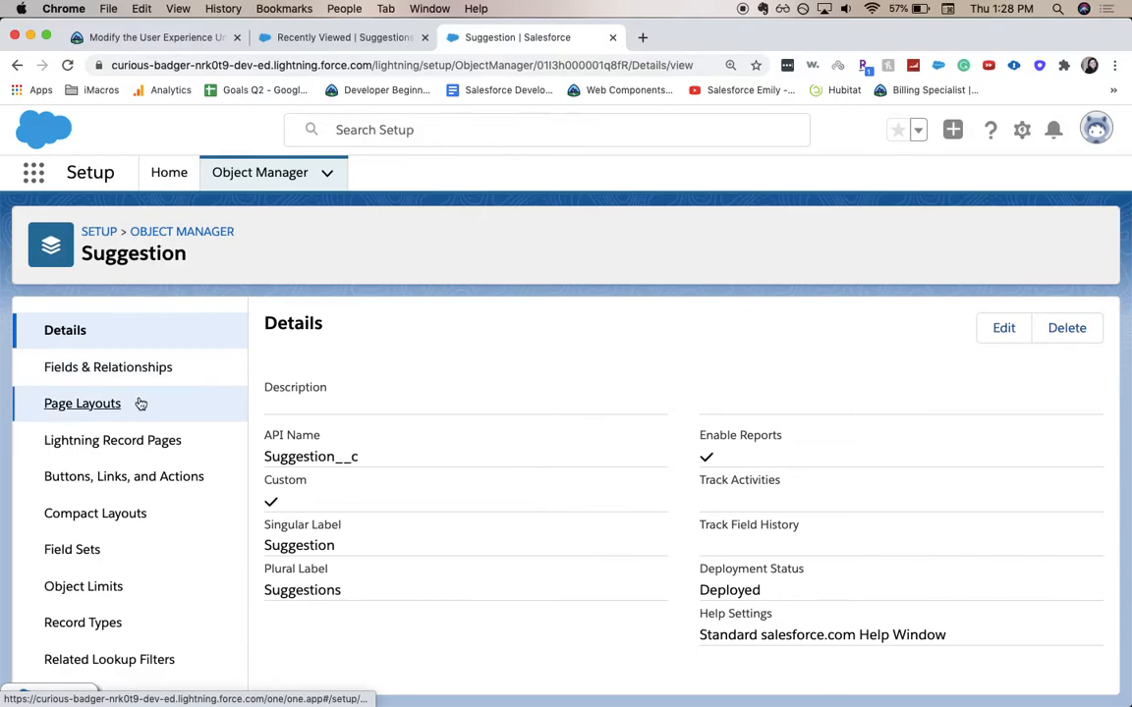
{"action": "left_click", "coordinate": [82, 403]}
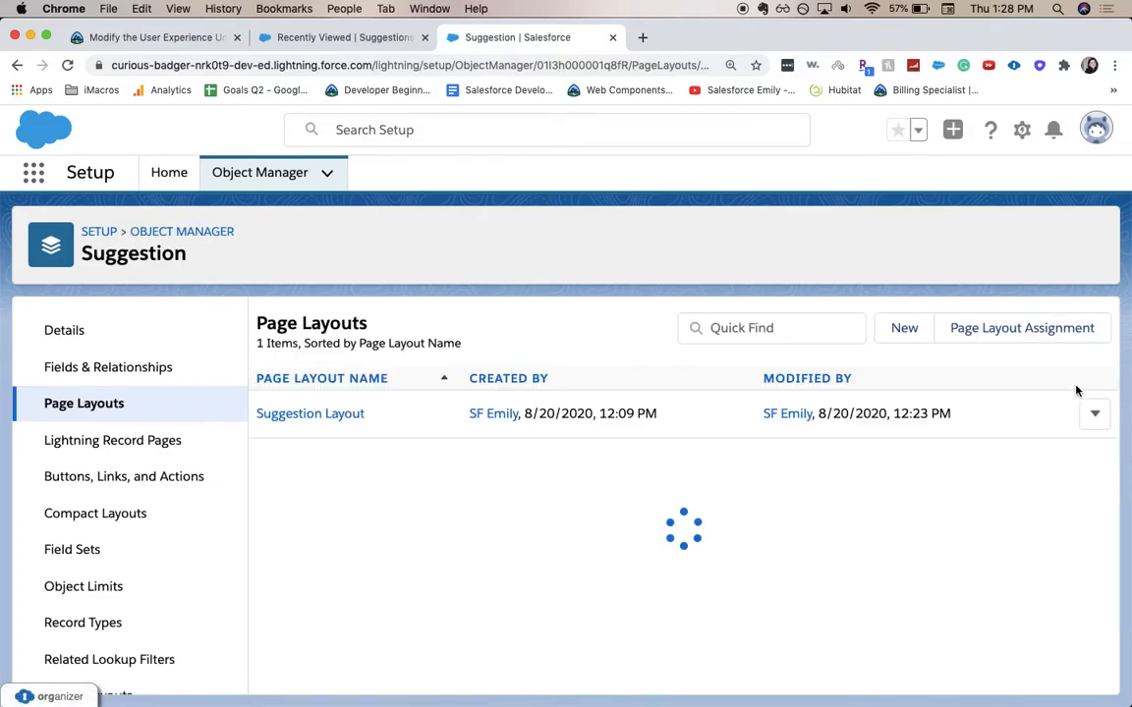
{"action": "left_click", "coordinate": [1093, 412]}
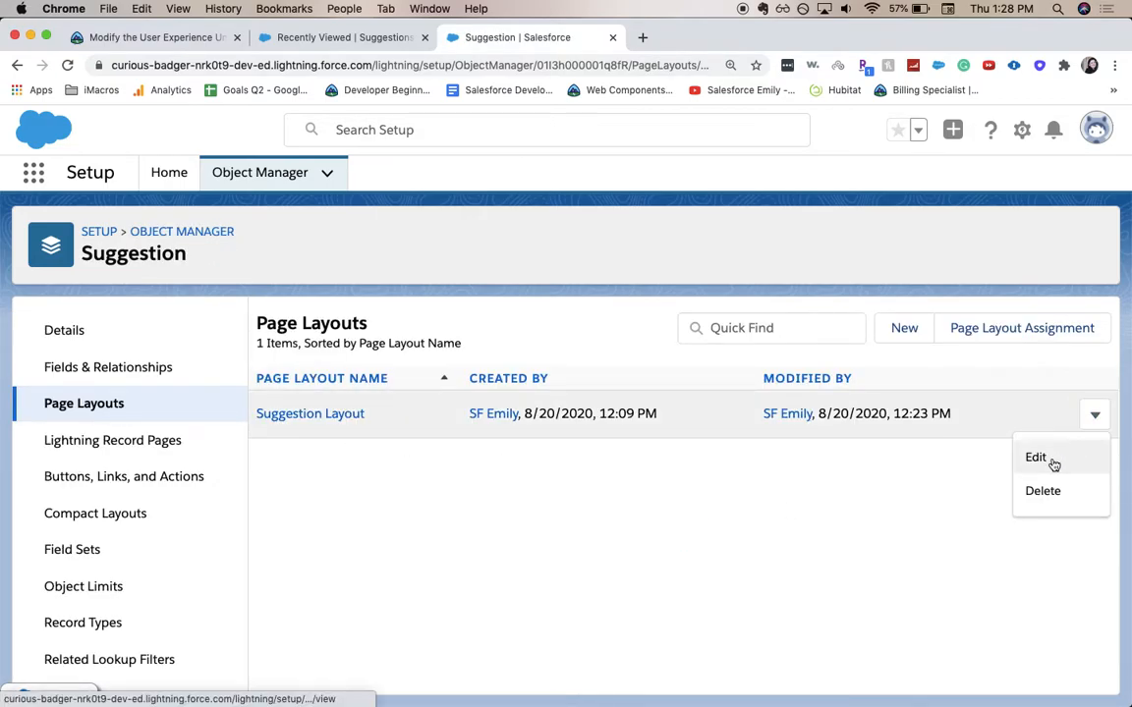
Edit Suggestion Layout and scroll through its Suggestion Detail and Related Lists sections
{"action": "left_click", "coordinate": [1035, 456]}
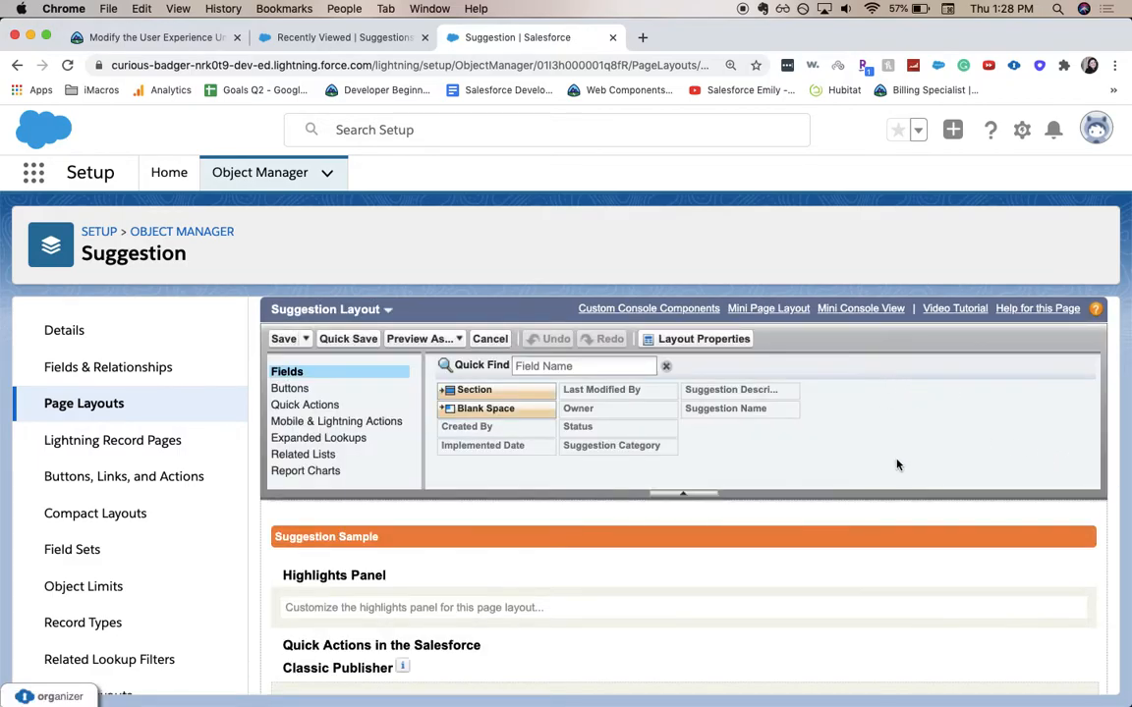
{"action": "scroll", "scroll_direction": "down", "scroll_amount": 3}
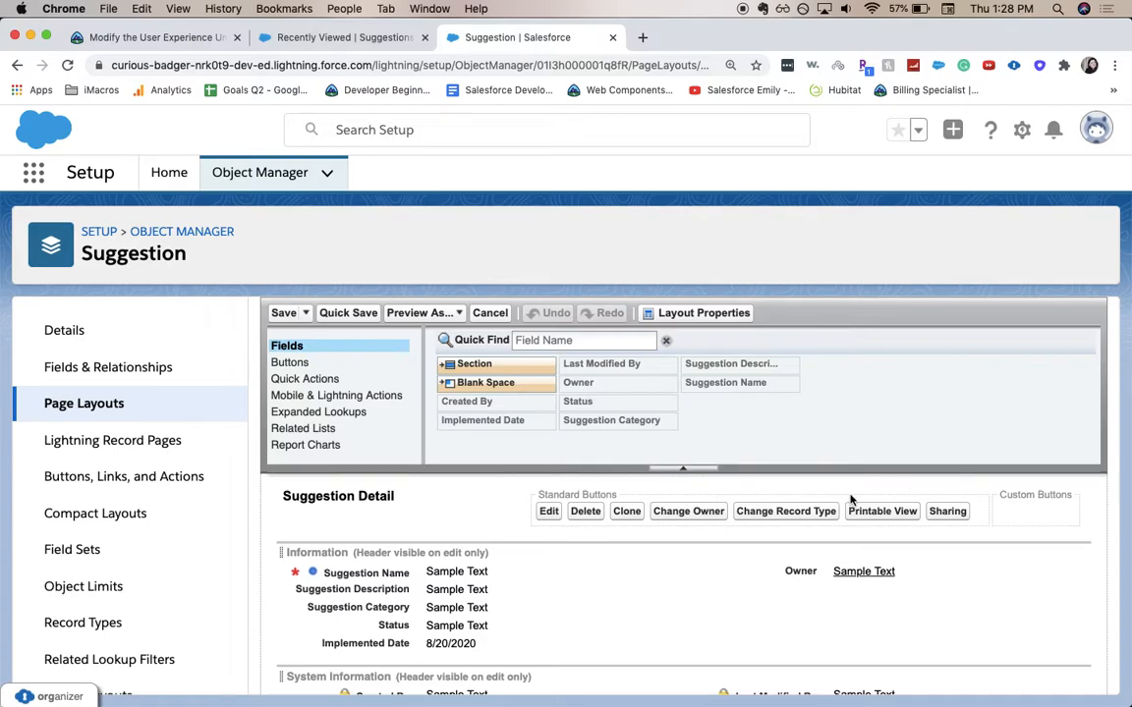
{"action": "scroll", "scroll_direction": "down", "scroll_amount": 3}
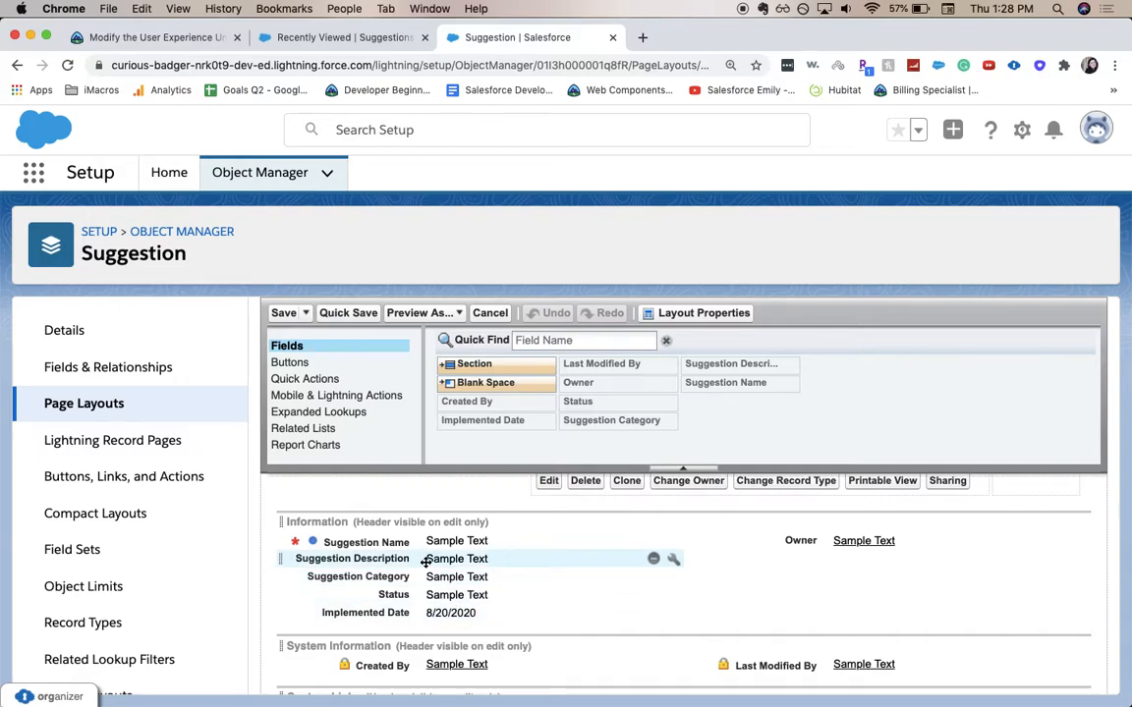
{"action": "scroll", "scroll_direction": "down", "scroll_amount": 3}
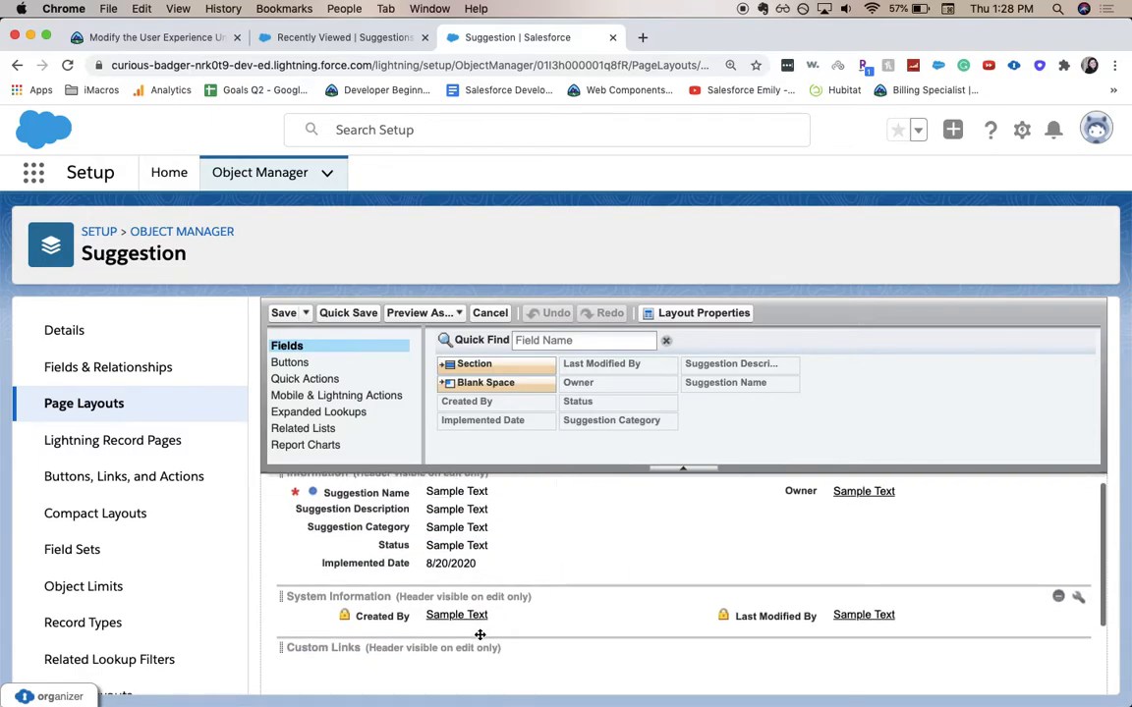
{"action": "scroll", "scroll_direction": "down", "scroll_amount": 3}
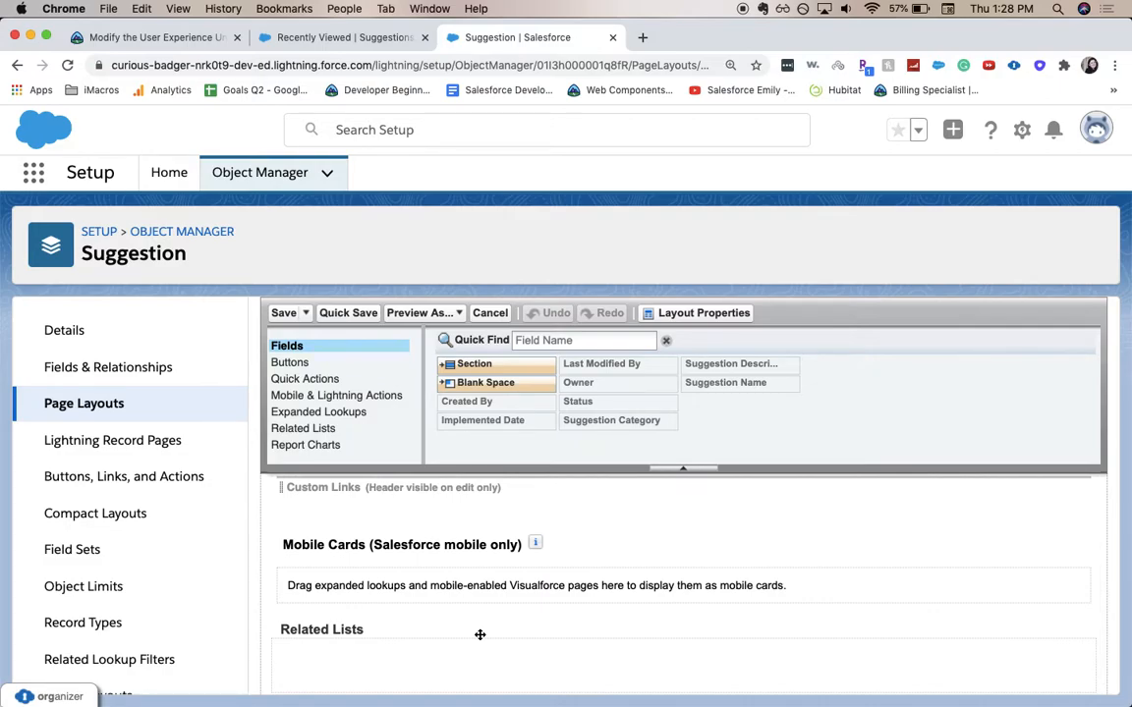
{"action": "scroll", "scroll_direction": "down", "scroll_amount": 3}
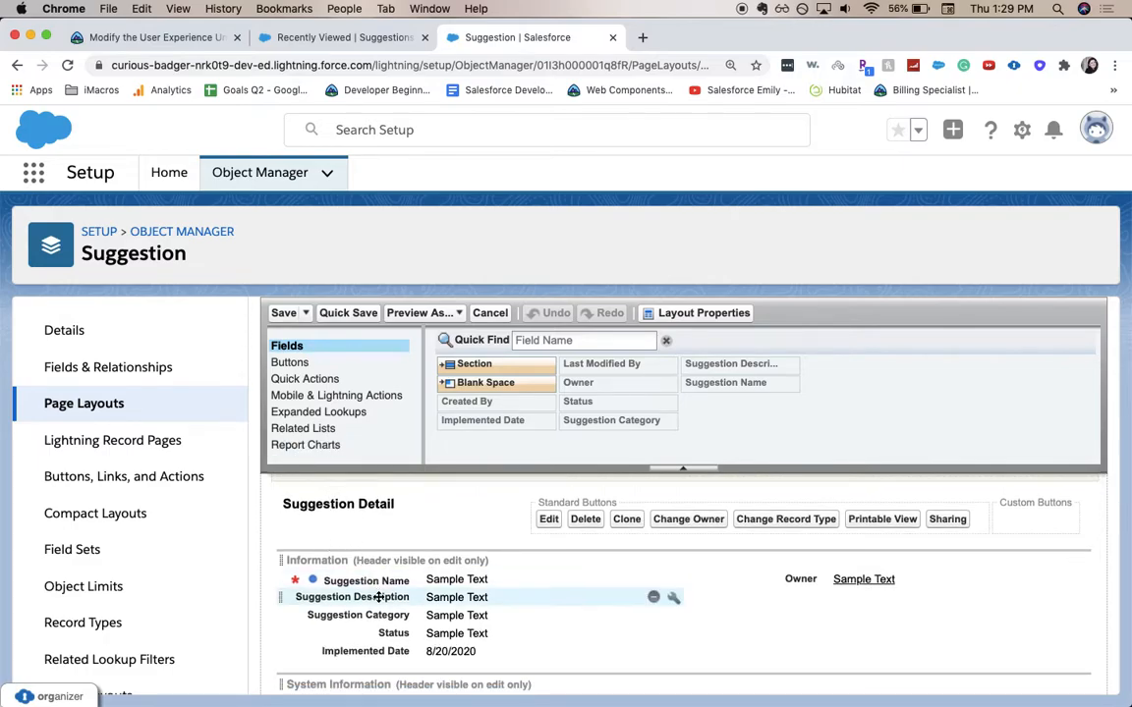
{"action": "mouse_move", "coordinate": [507, 539]}
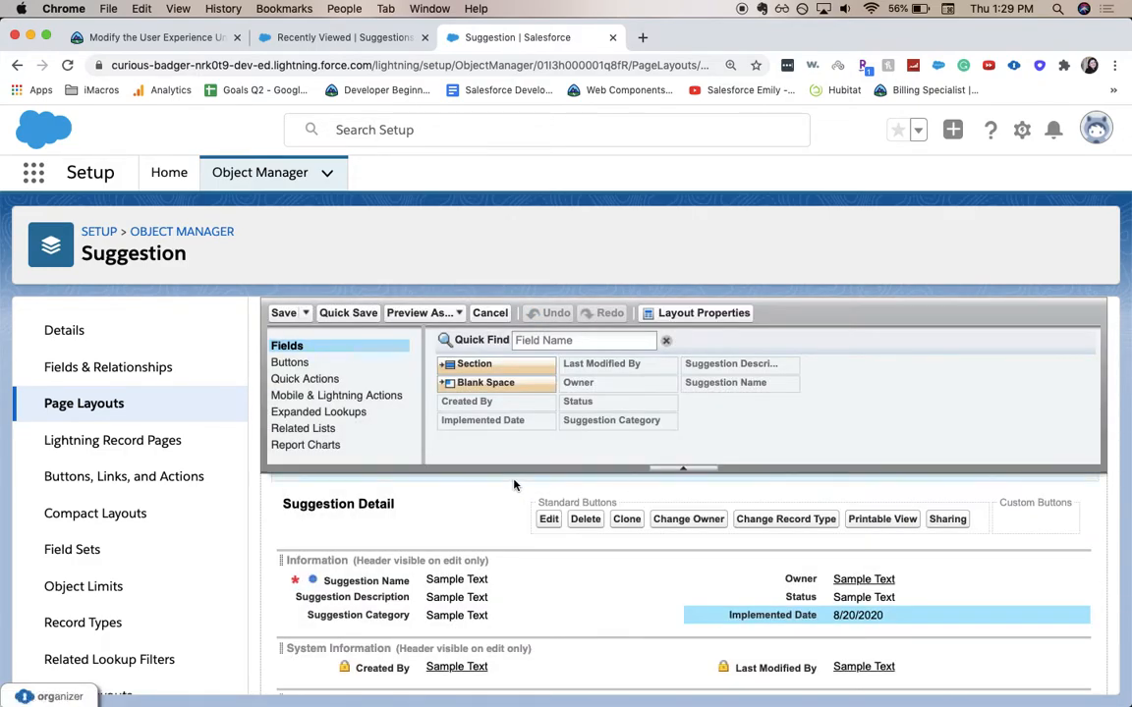
{"action": "mouse_move", "coordinate": [436, 382]}
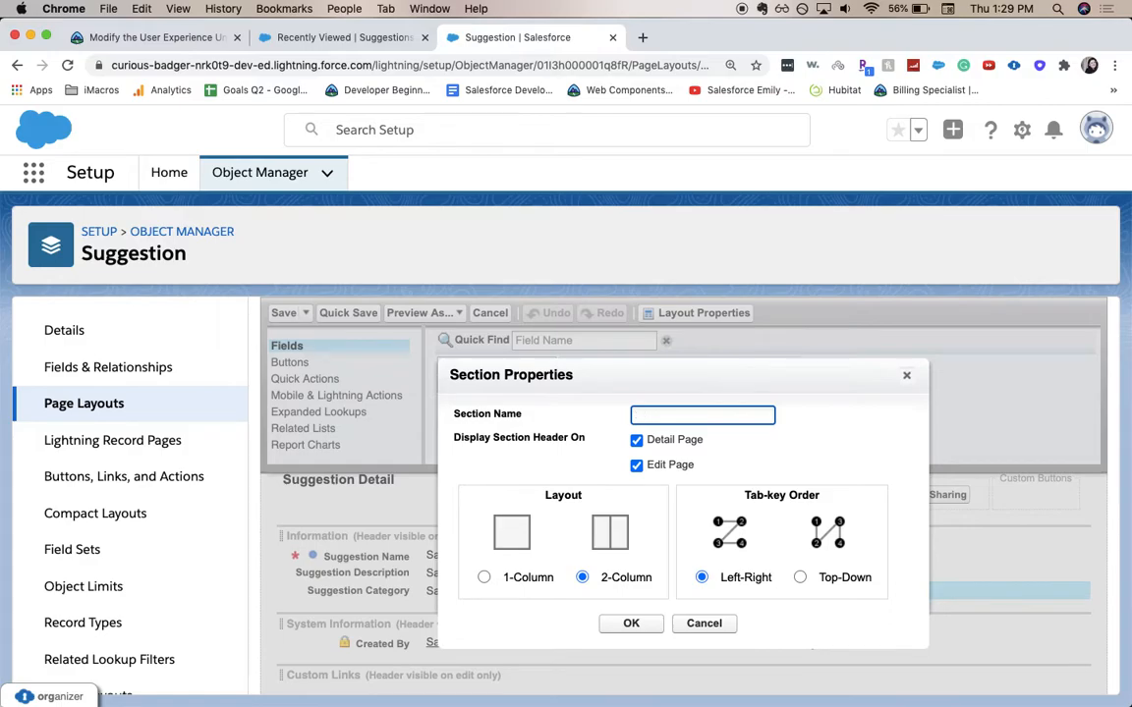
Name the new section Description, make it 1-Column, and confirm it
{"action": "type", "text": "Descrption"}
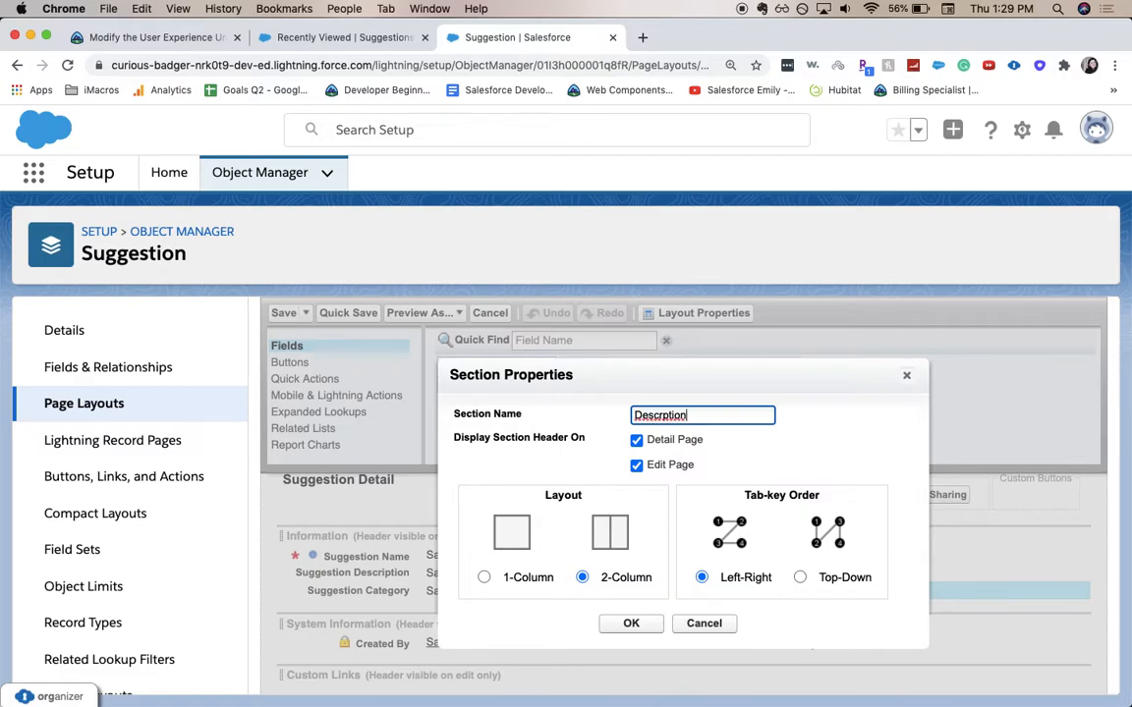
{"action": "mouse_move", "coordinate": [717, 438]}
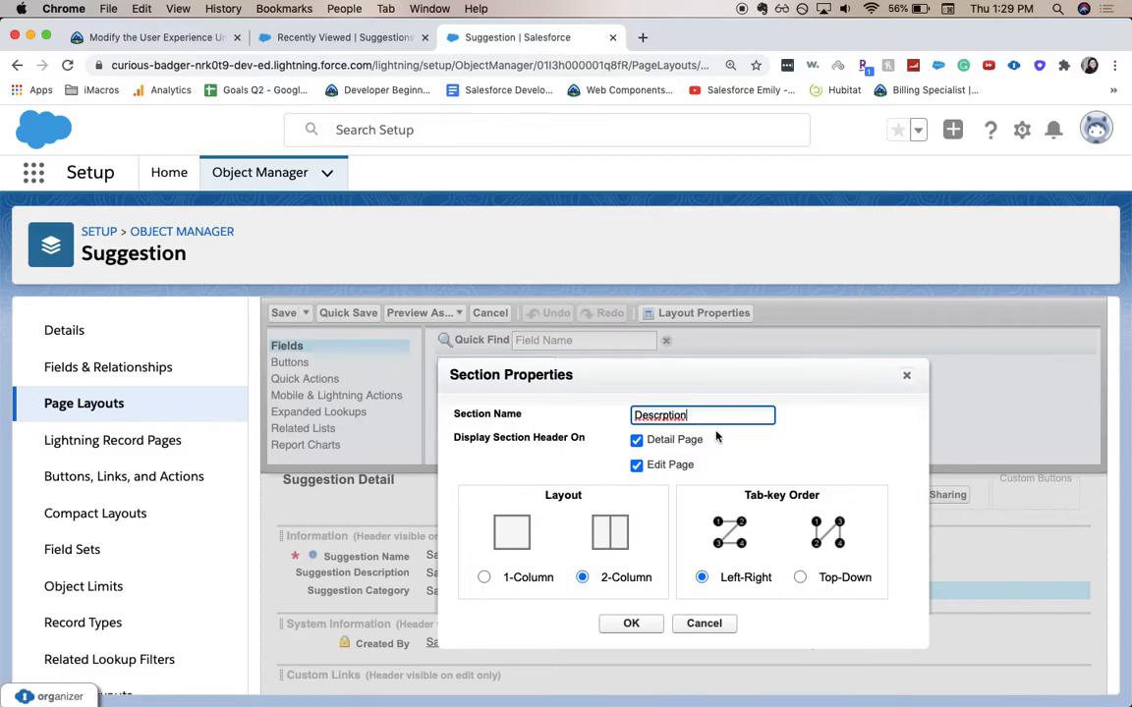
{"action": "right_click", "coordinate": [668, 415]}
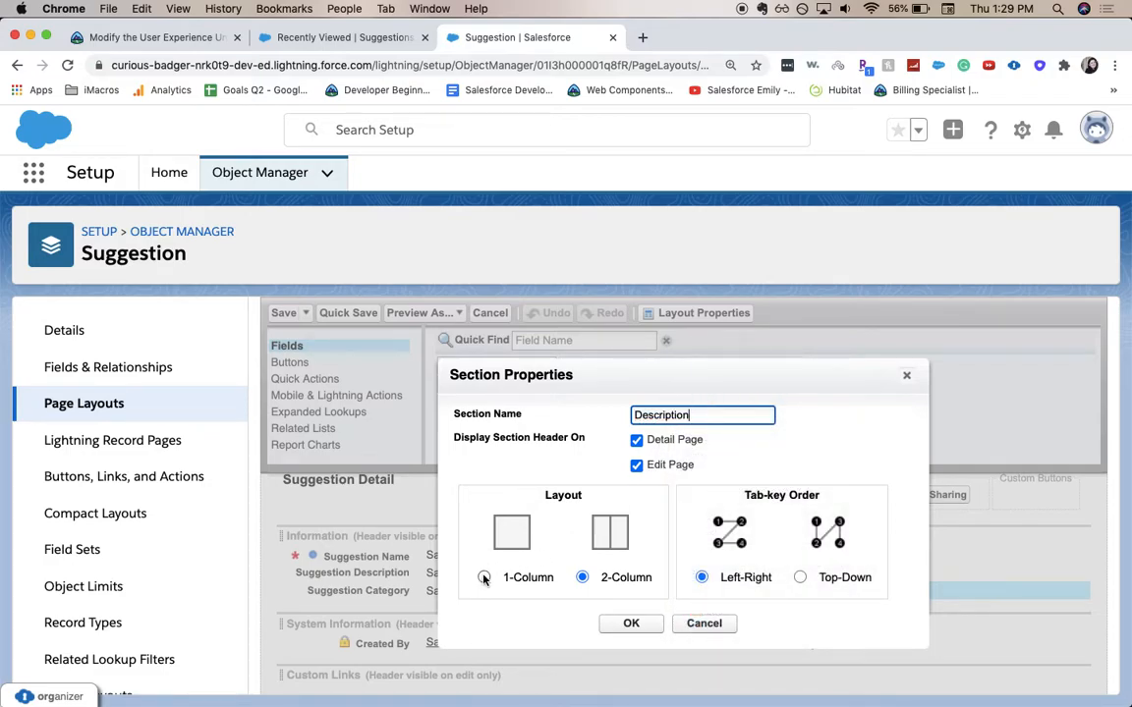
{"action": "left_click", "coordinate": [483, 578]}
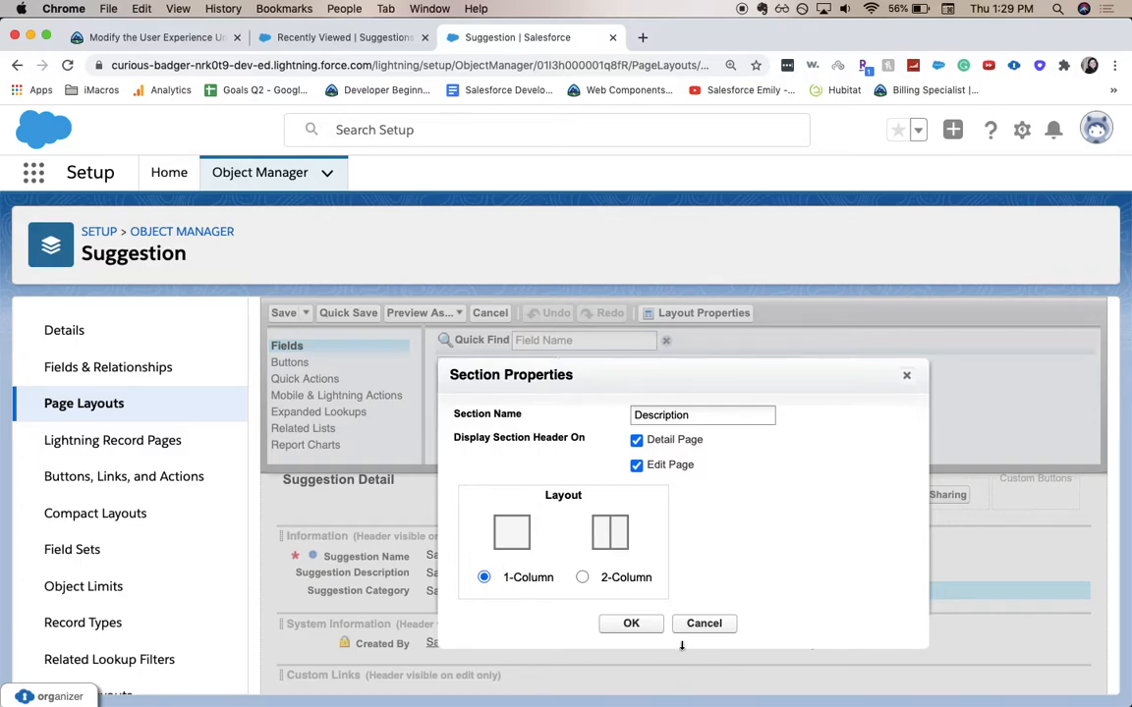
{"action": "left_click", "coordinate": [631, 623]}
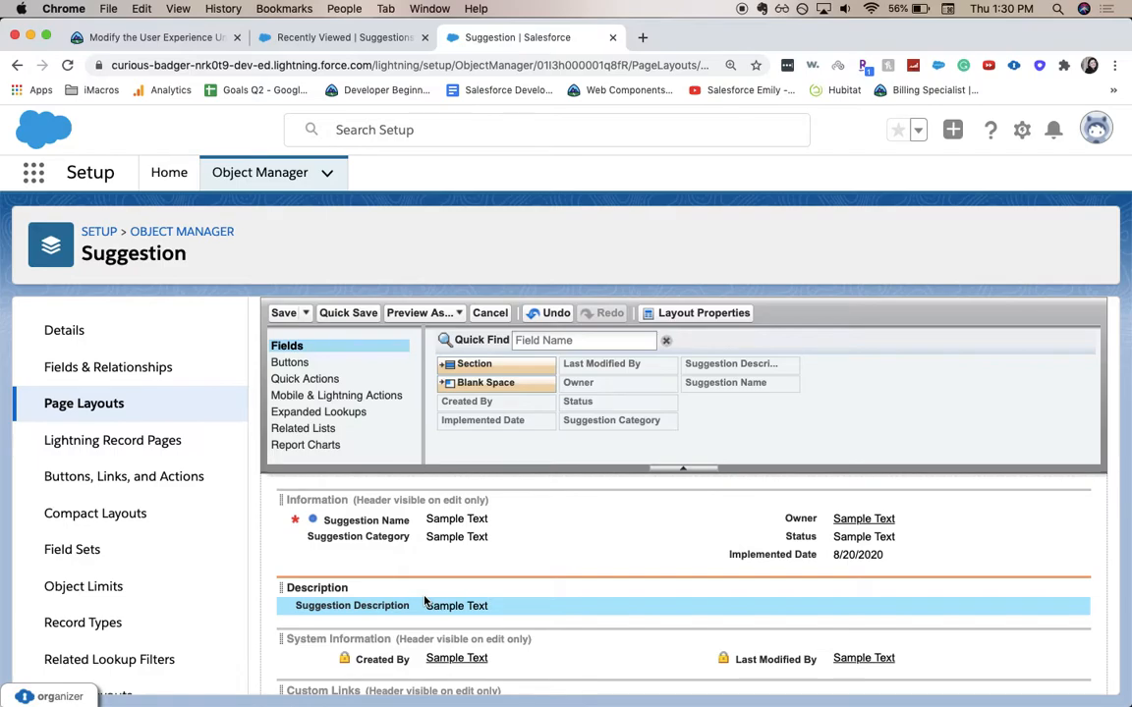
Save the Suggestion page layout and return to Setup Home
{"action": "left_click", "coordinate": [283, 312]}
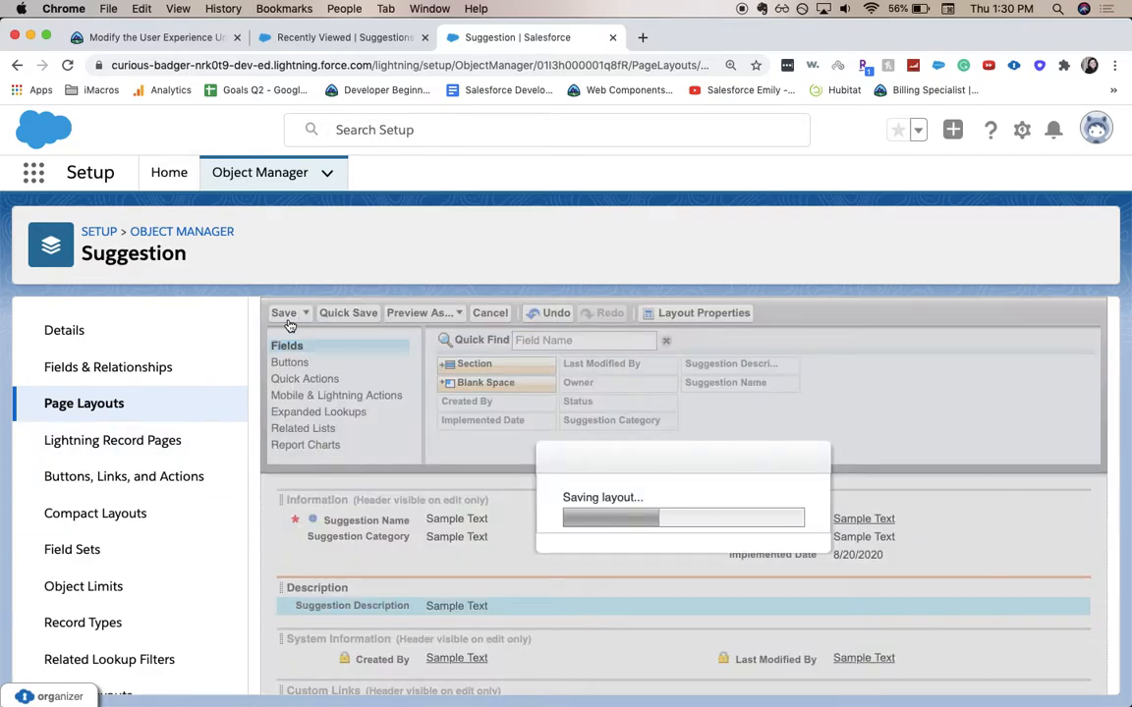
{"action": "left_click", "coordinate": [283, 313]}
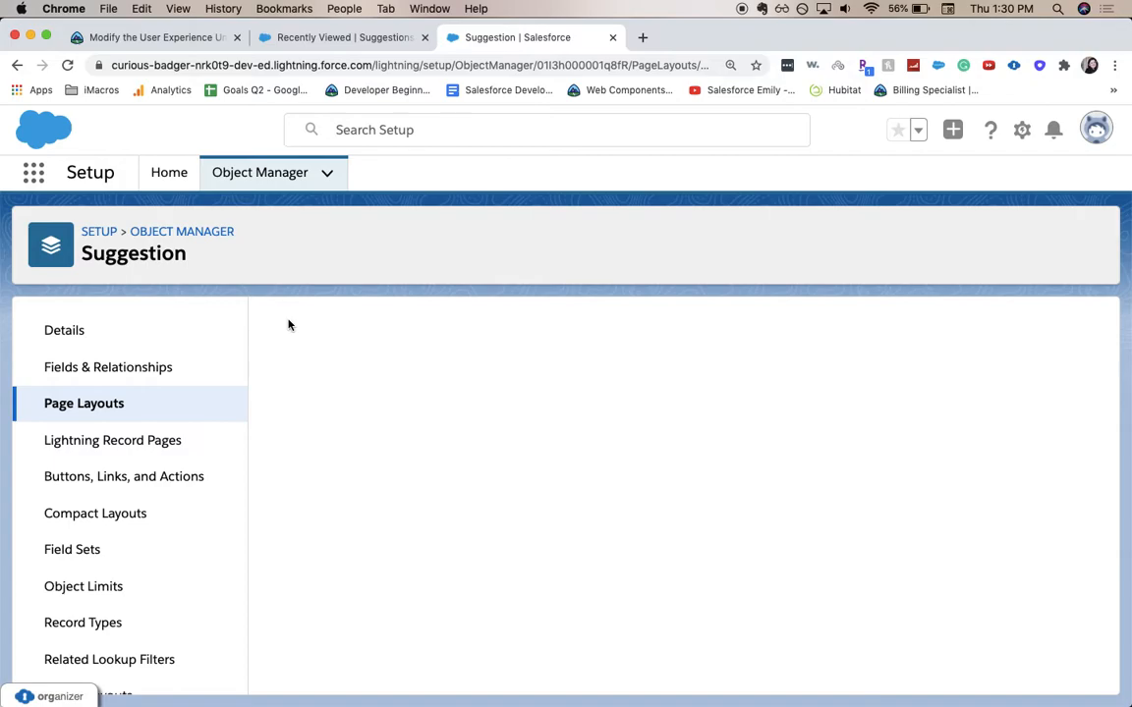
{"action": "left_click", "coordinate": [83, 402]}
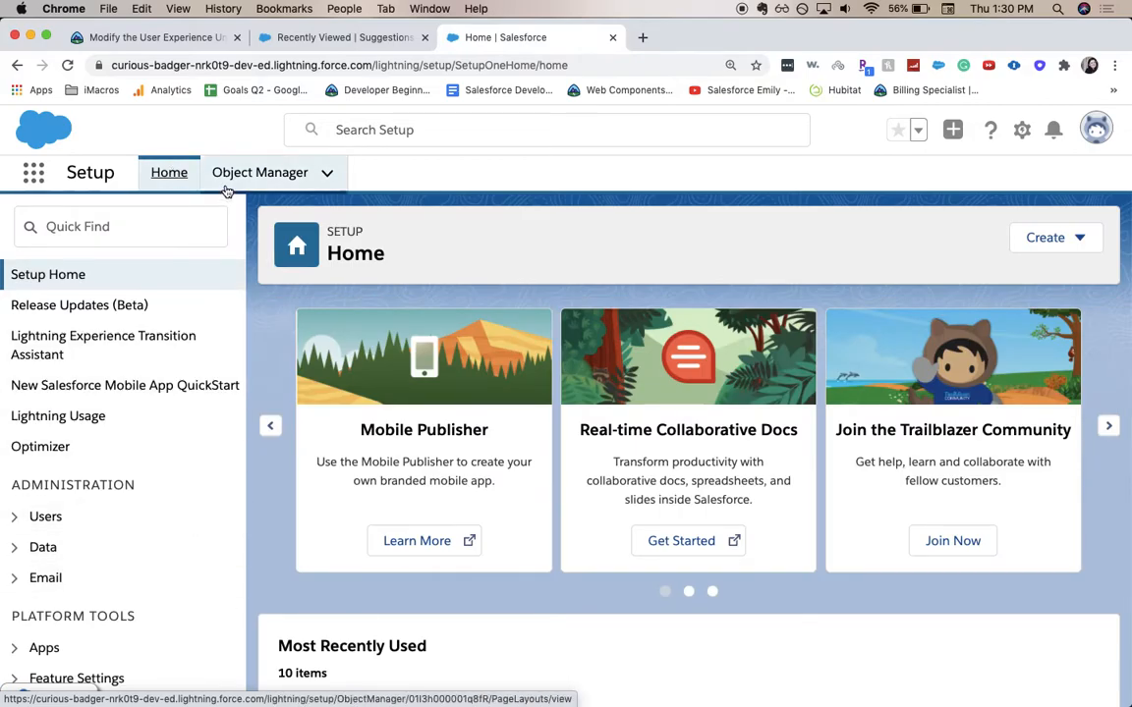
Quick-find 'global a' to reach Global Actions and start a New Action
{"action": "left_click", "coordinate": [259, 173]}
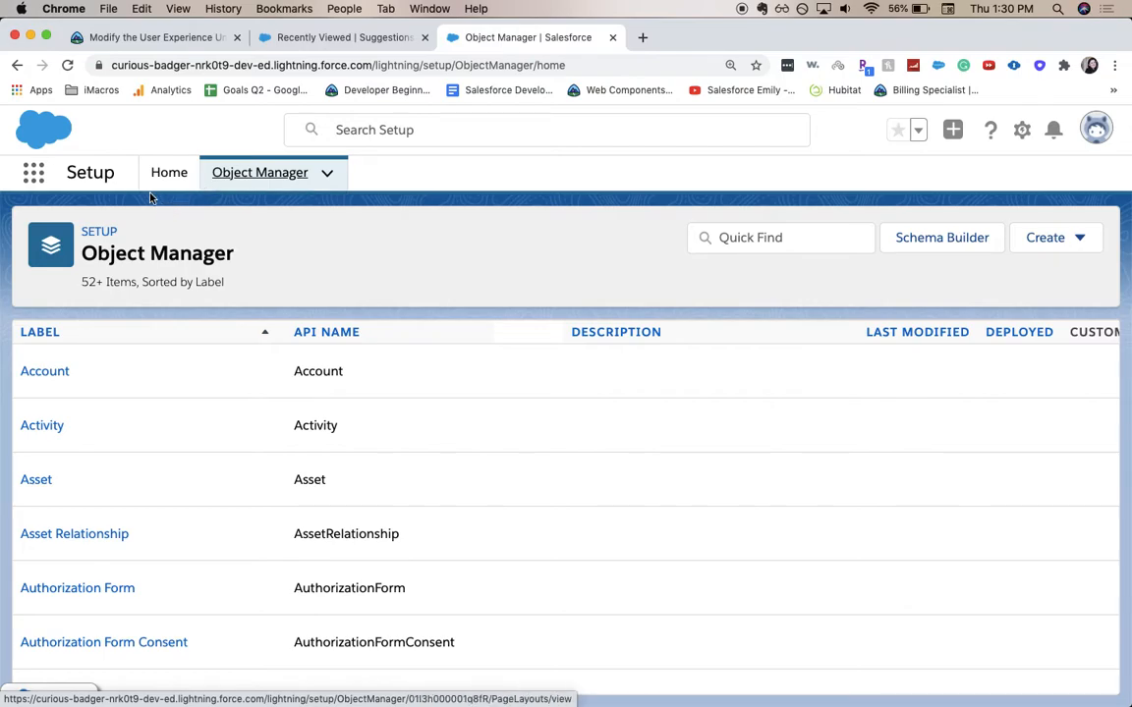
{"action": "left_click", "coordinate": [169, 173]}
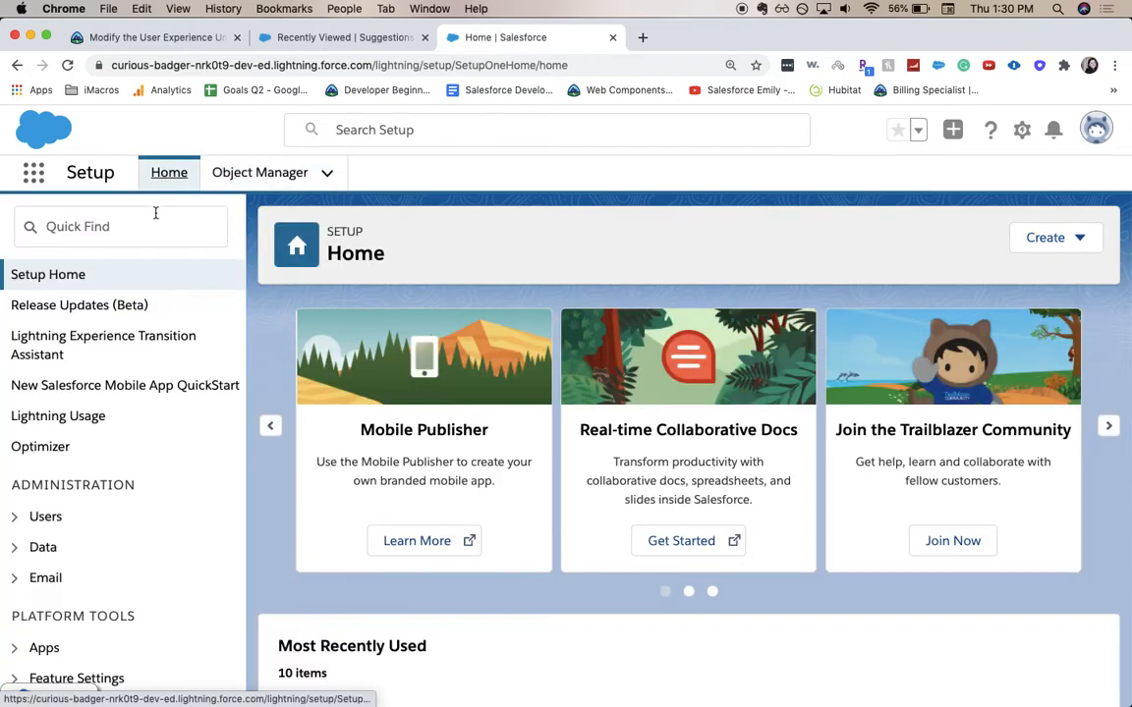
{"action": "left_click", "coordinate": [118, 226]}
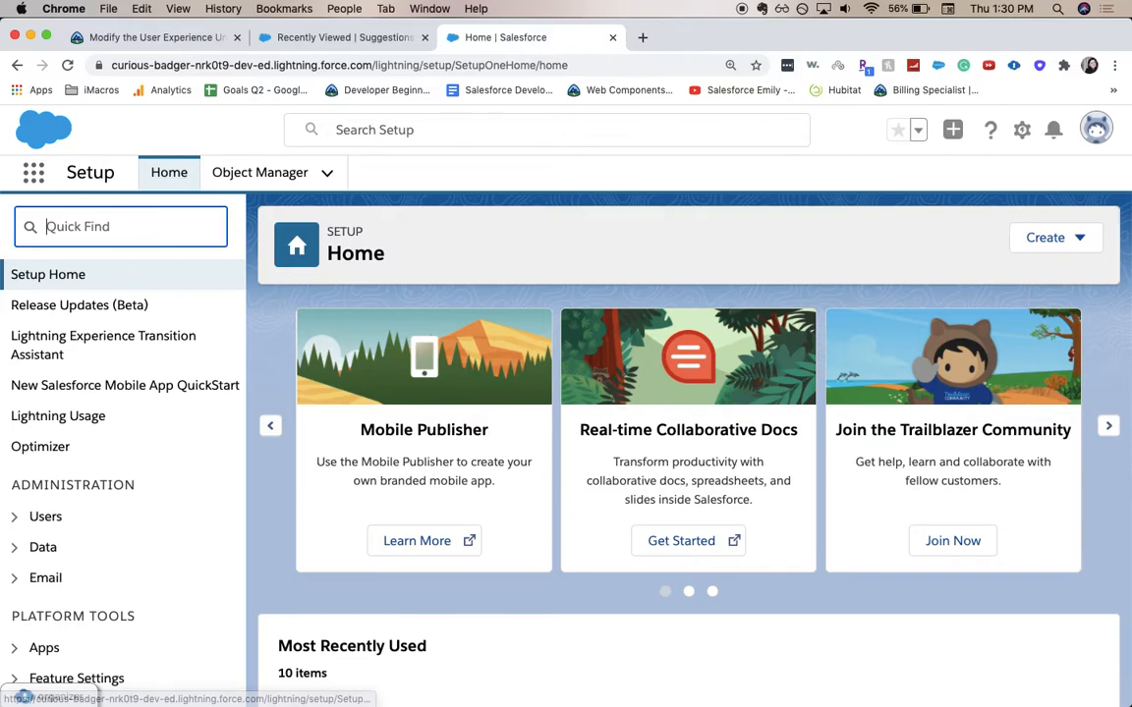
{"action": "type", "text": "g"}
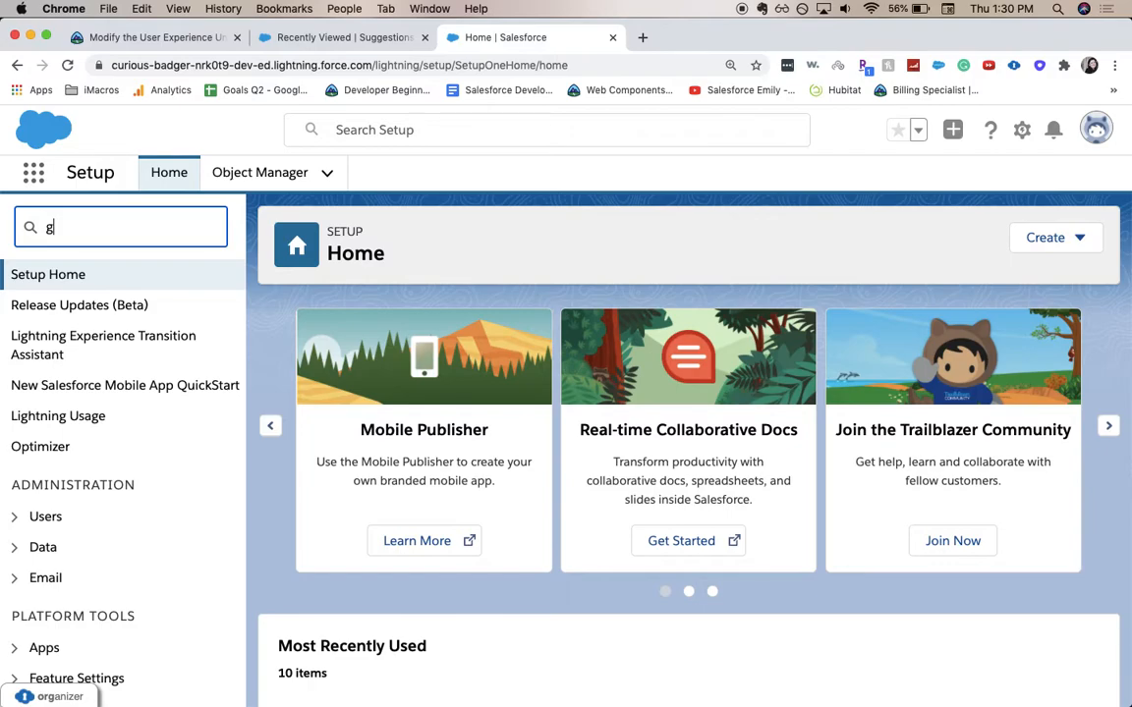
{"action": "type", "text": "lobal ac"}
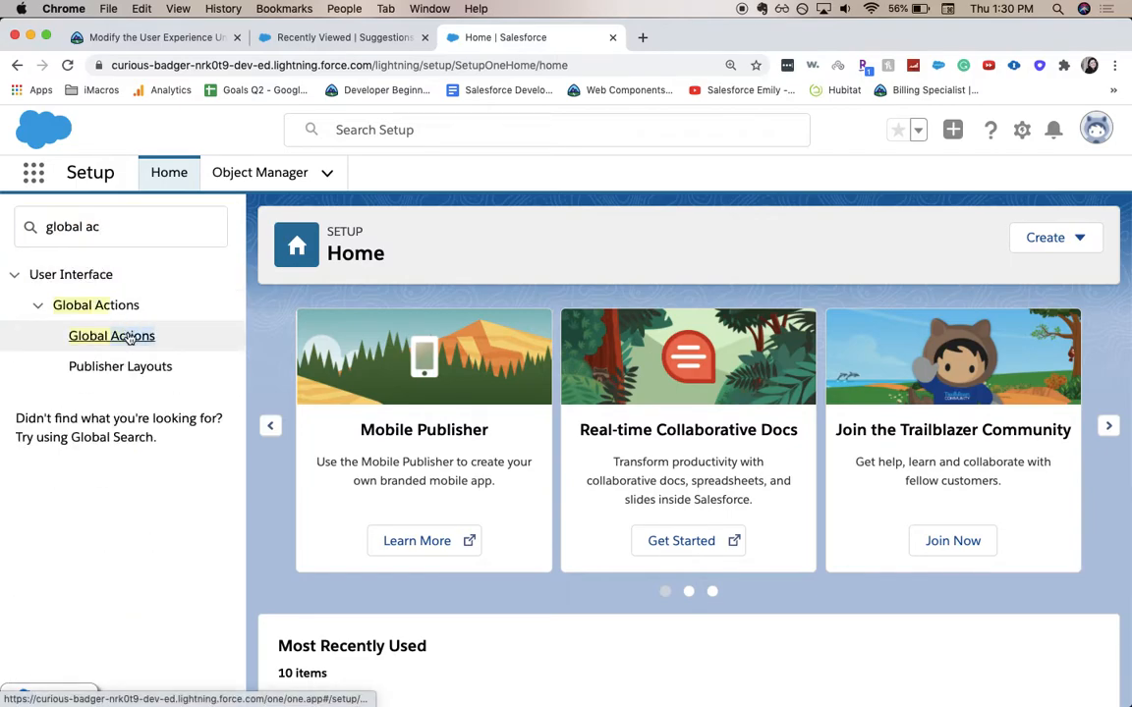
{"action": "left_click", "coordinate": [110, 334]}
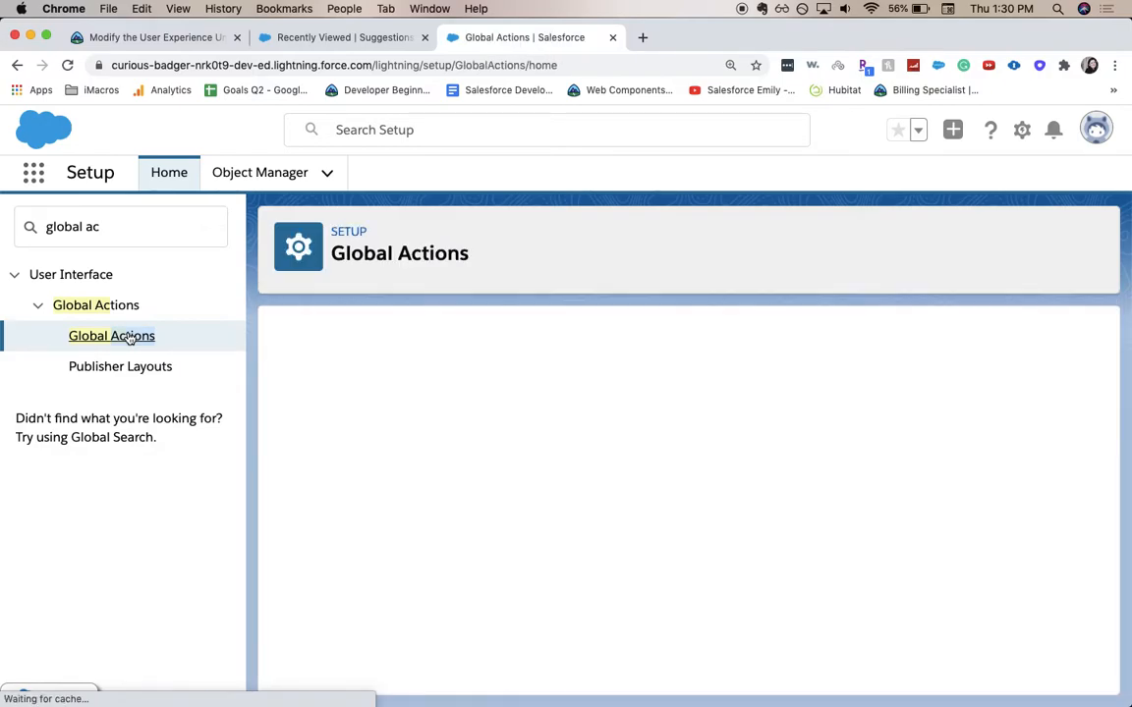
{"action": "left_click", "coordinate": [110, 334]}
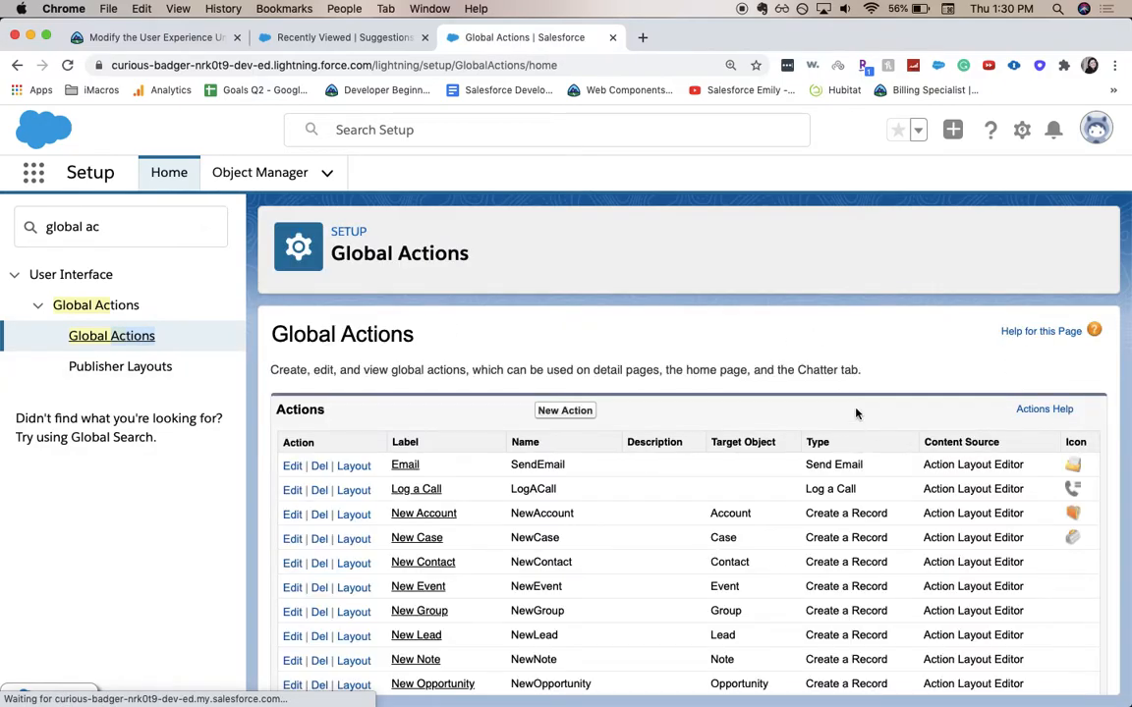
{"action": "left_click", "coordinate": [564, 410]}
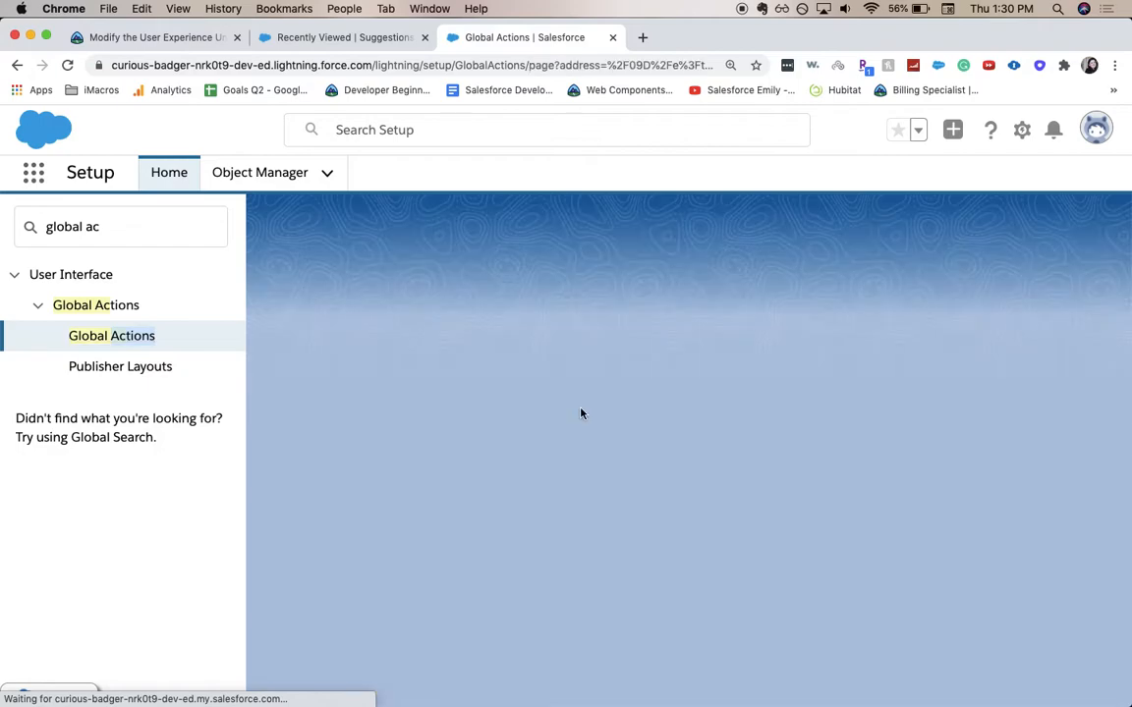
Set Target Object Suggestion, Standard Label Type New [Record], and begin the name 'New_'
{"action": "left_click", "coordinate": [110, 334]}
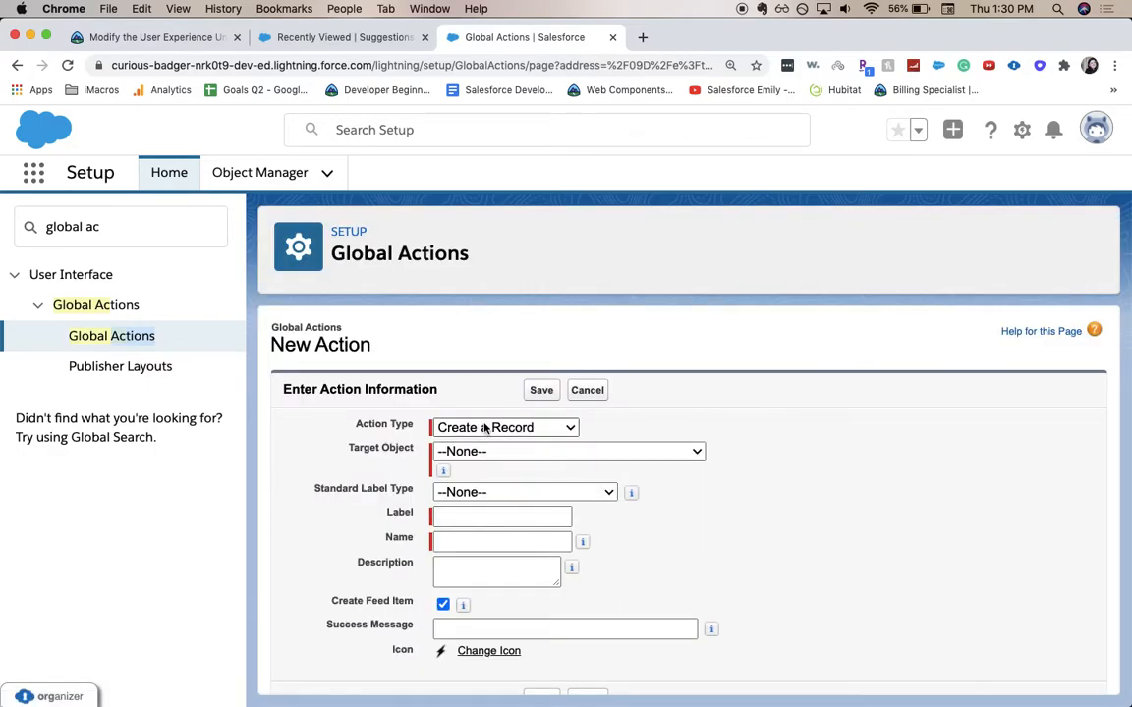
{"action": "left_click", "coordinate": [568, 450]}
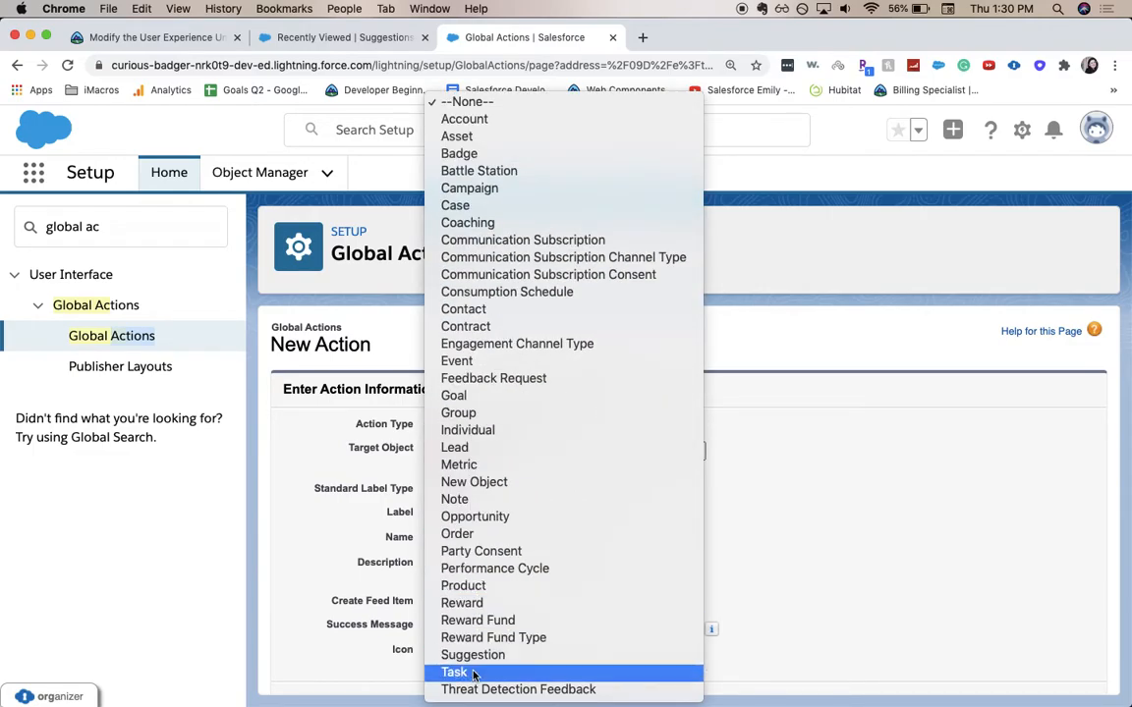
{"action": "left_click", "coordinate": [471, 654]}
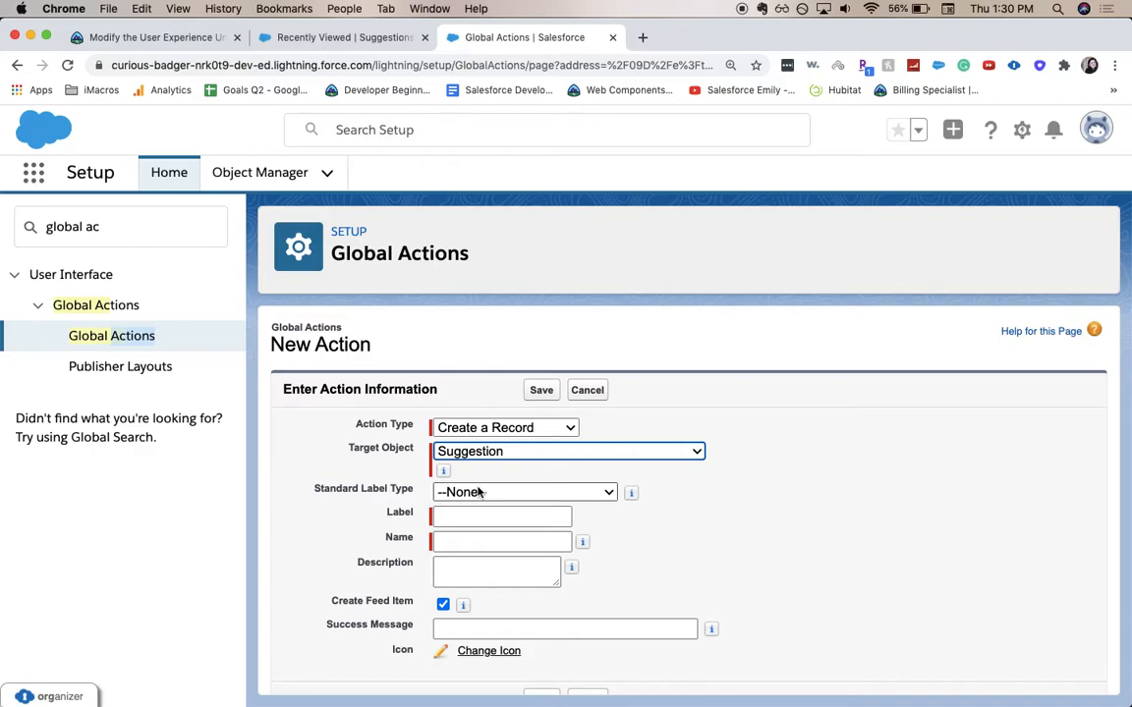
{"action": "left_click", "coordinate": [522, 491]}
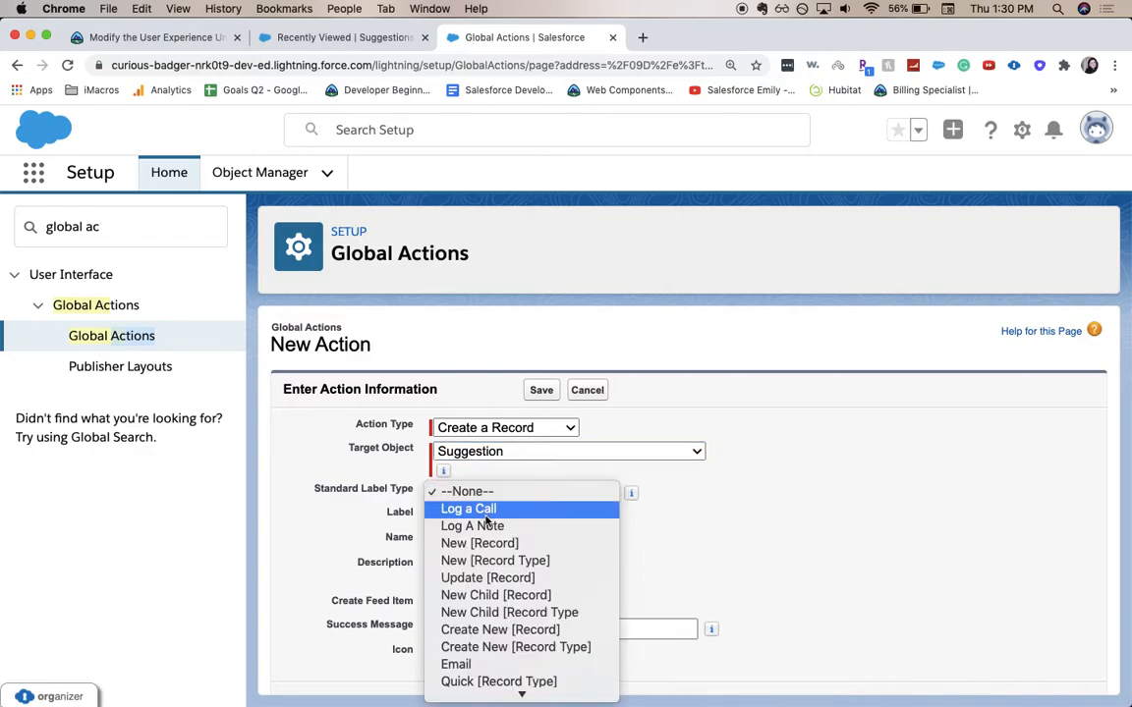
{"action": "left_click", "coordinate": [479, 542]}
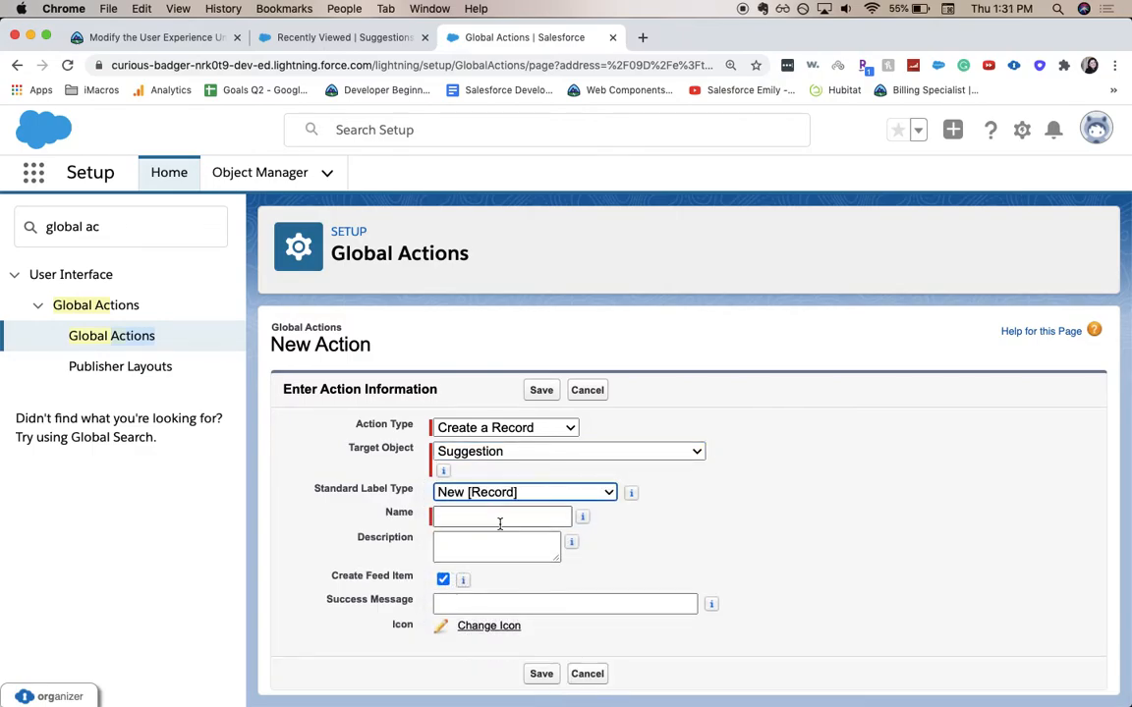
{"action": "type", "text": "New"}
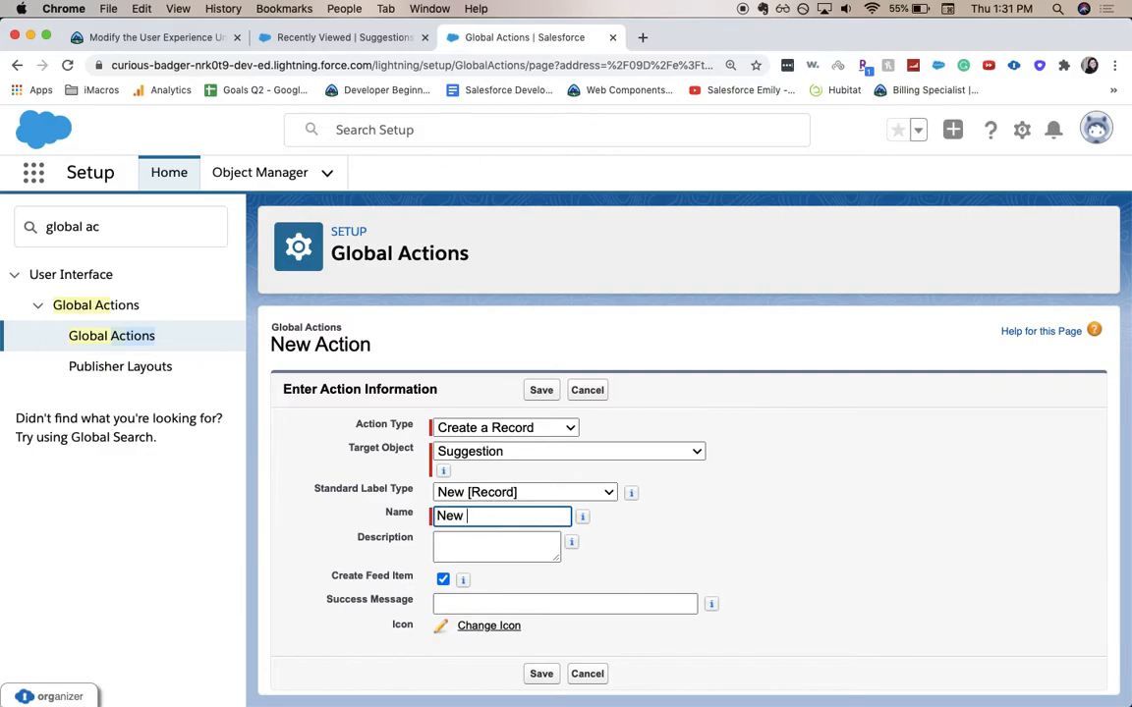
{"action": "type", "text": "_"}
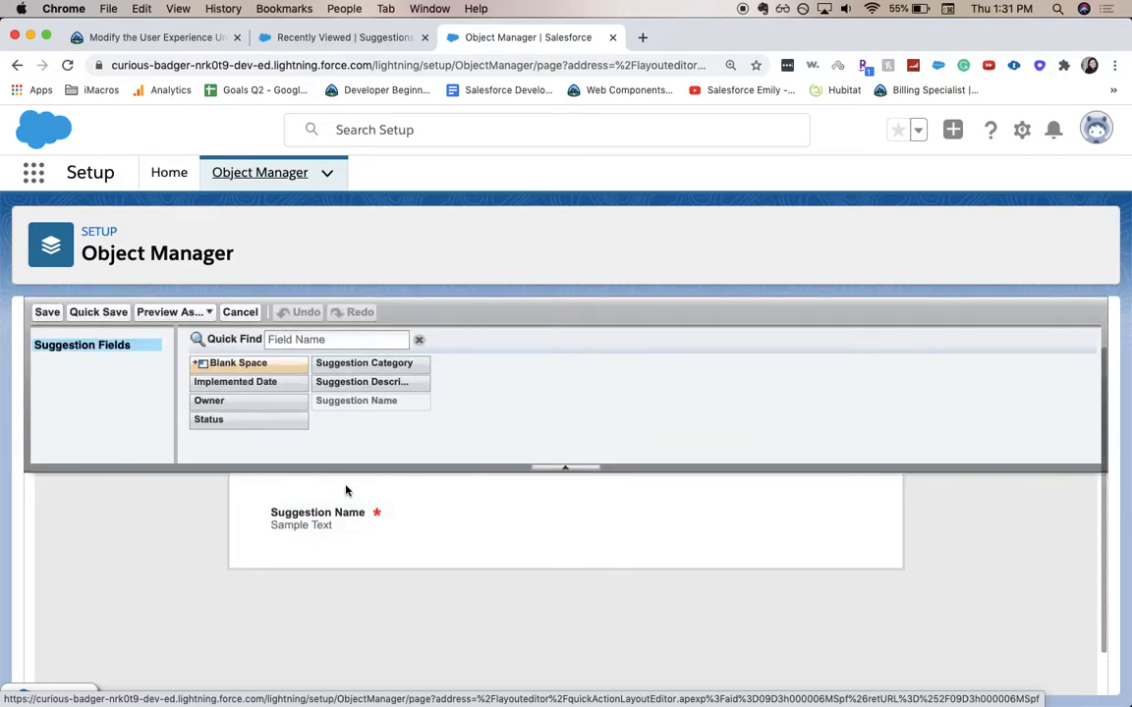
Place Suggestion Category and Suggestion Description under Suggestion Name in the action layout
{"action": "left_click", "coordinate": [365, 361]}
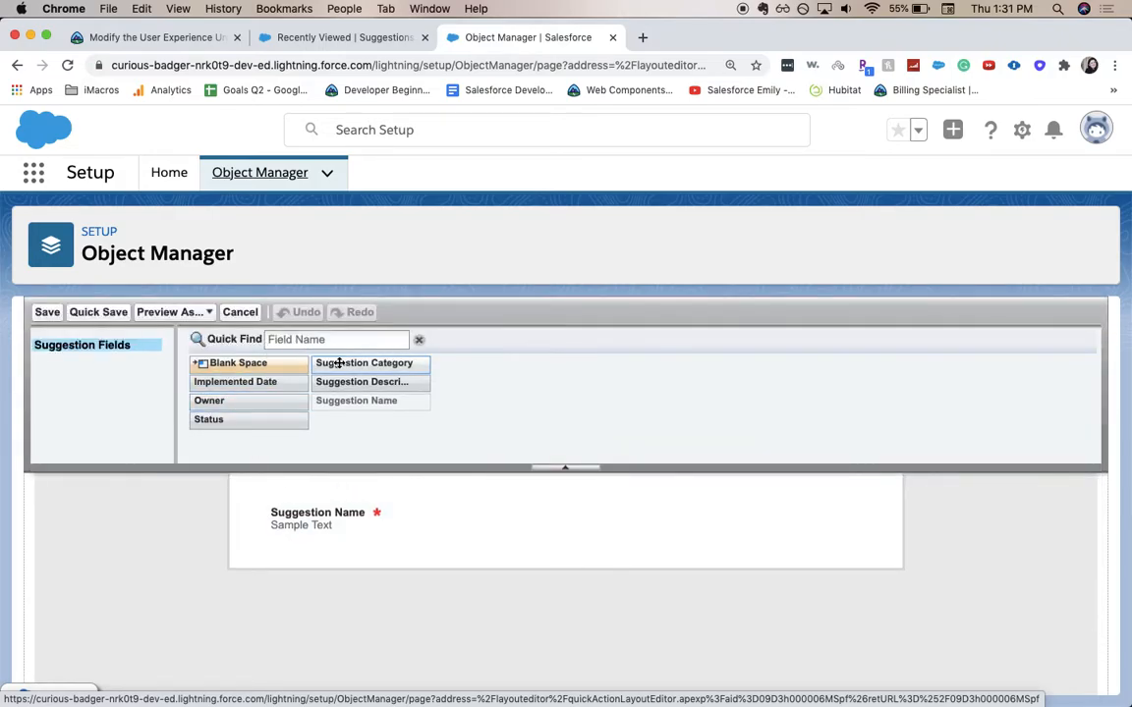
{"action": "mouse_move", "coordinate": [355, 401]}
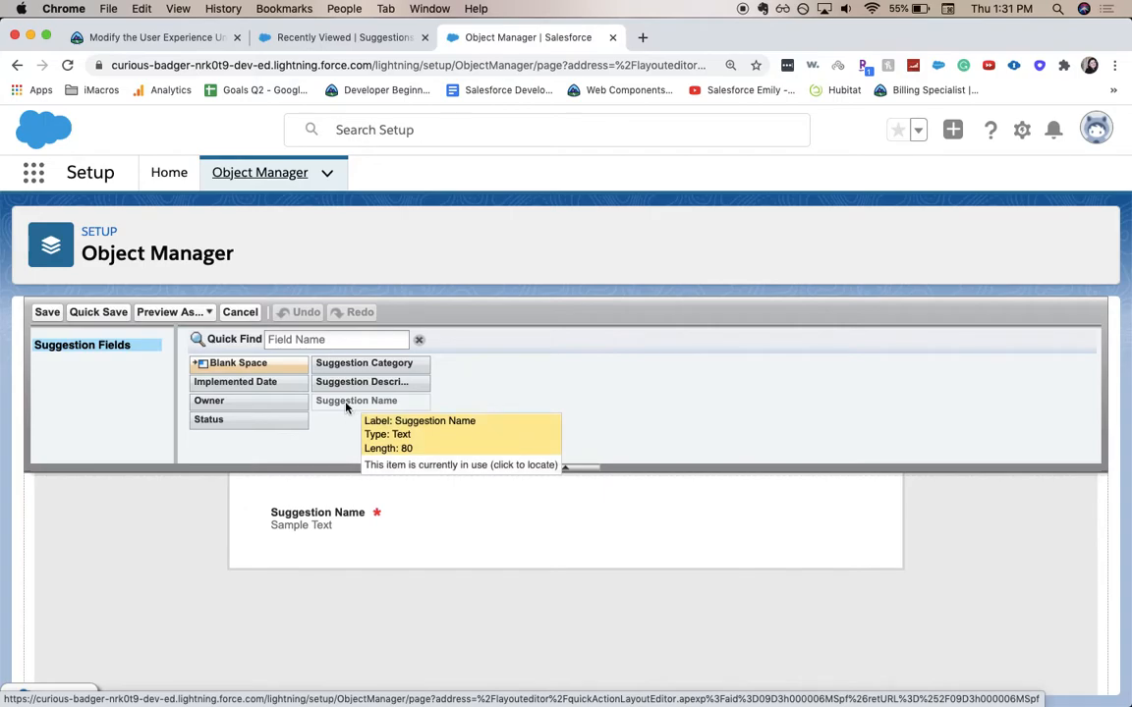
{"action": "mouse_move", "coordinate": [332, 442]}
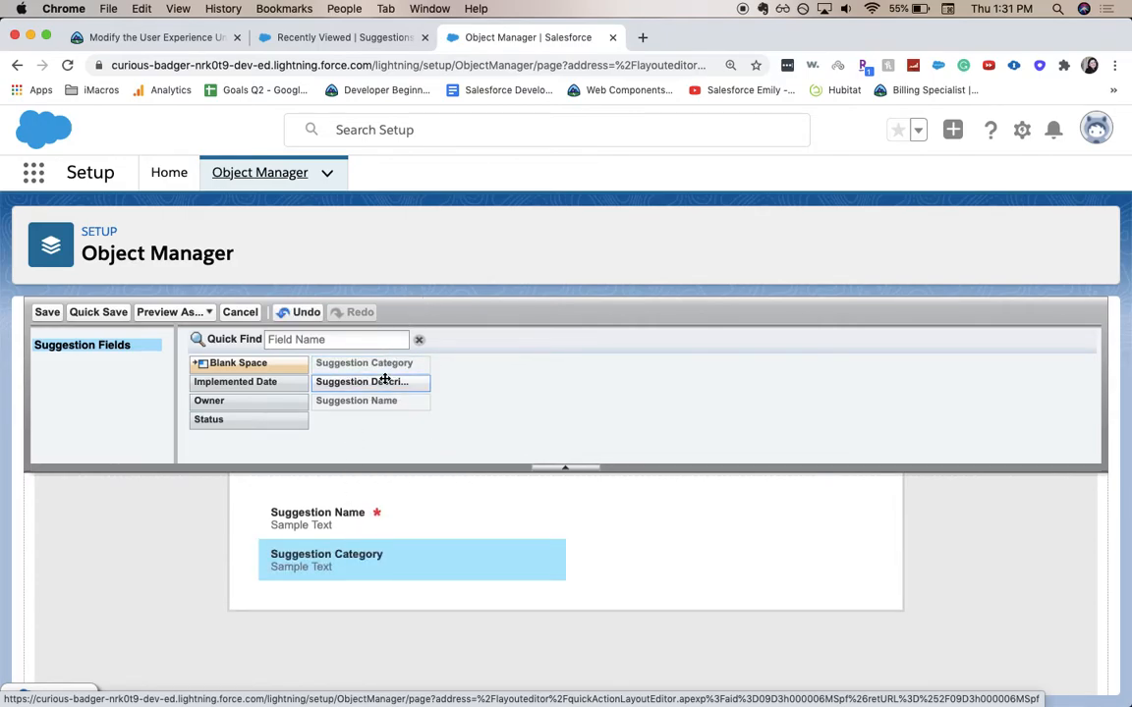
{"action": "left_click_drag", "start_coordinate": [370, 382], "coordinate": [413, 595]}
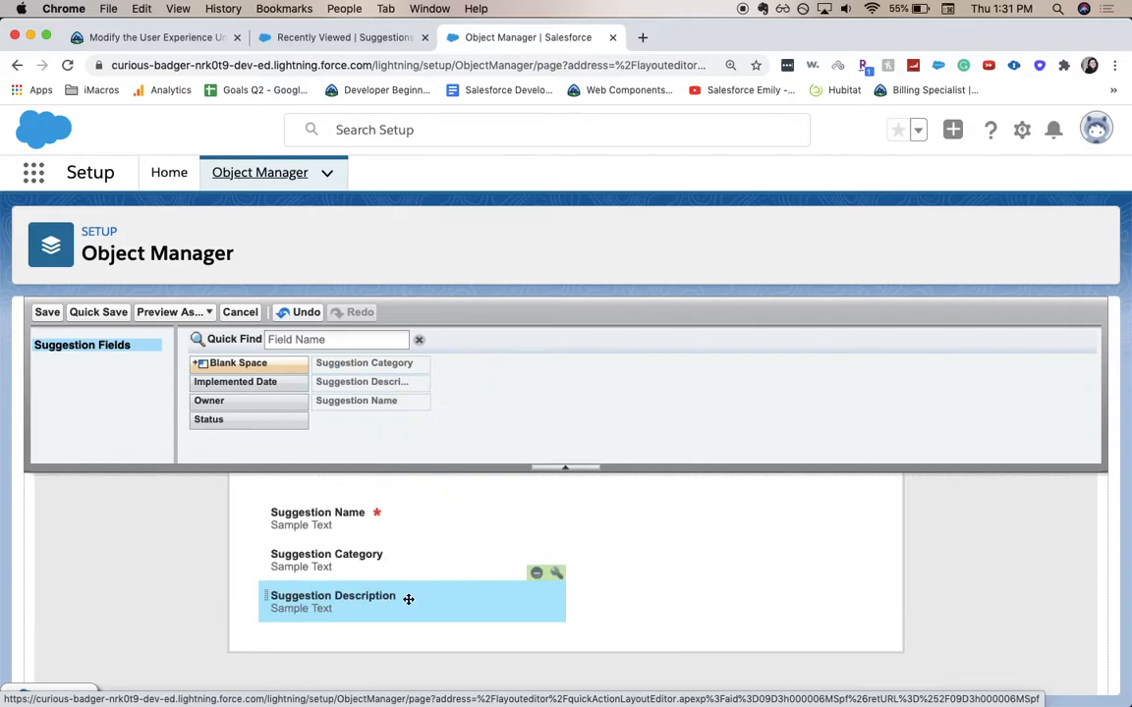
{"action": "mouse_move", "coordinate": [89, 293]}
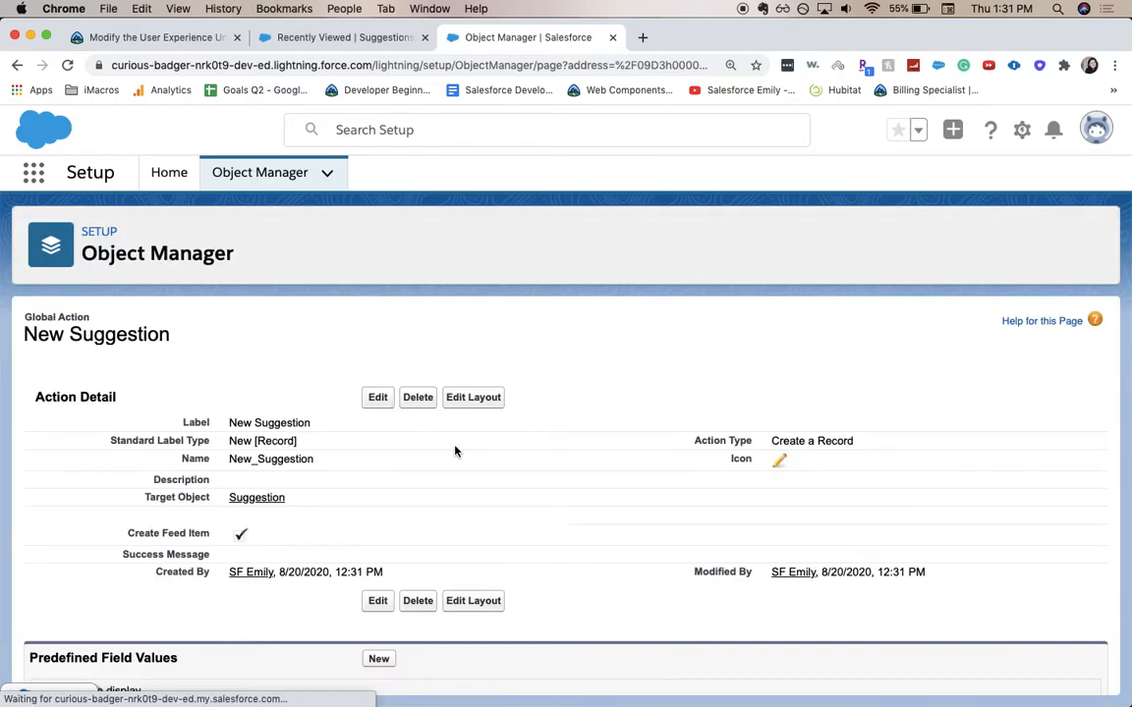
Add a predefined field value on Status and browse its value list for New
{"action": "scroll", "scroll_direction": "down", "scroll_amount": 3}
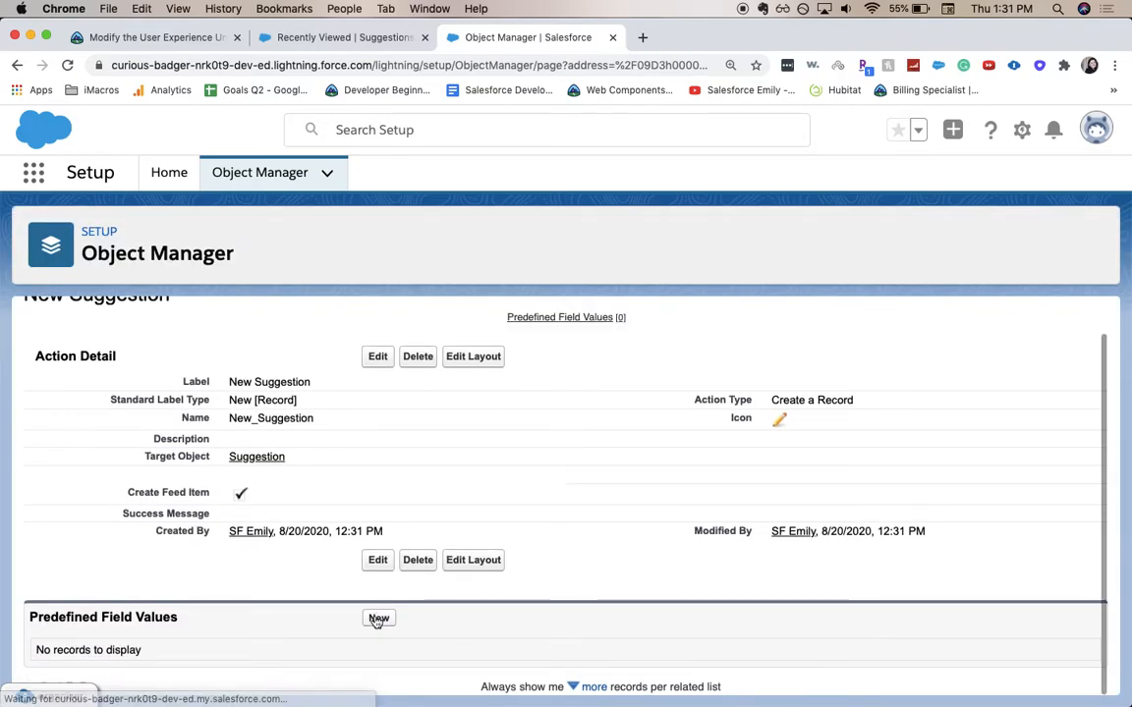
{"action": "left_click", "coordinate": [380, 616]}
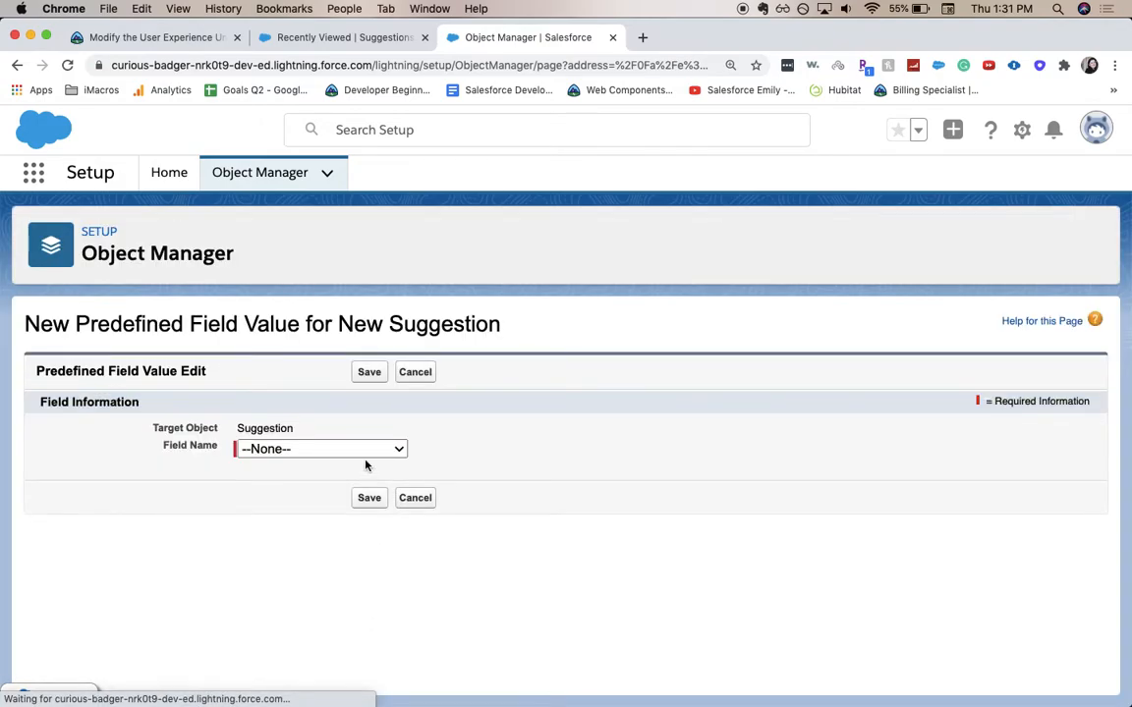
{"action": "left_click", "coordinate": [320, 448]}
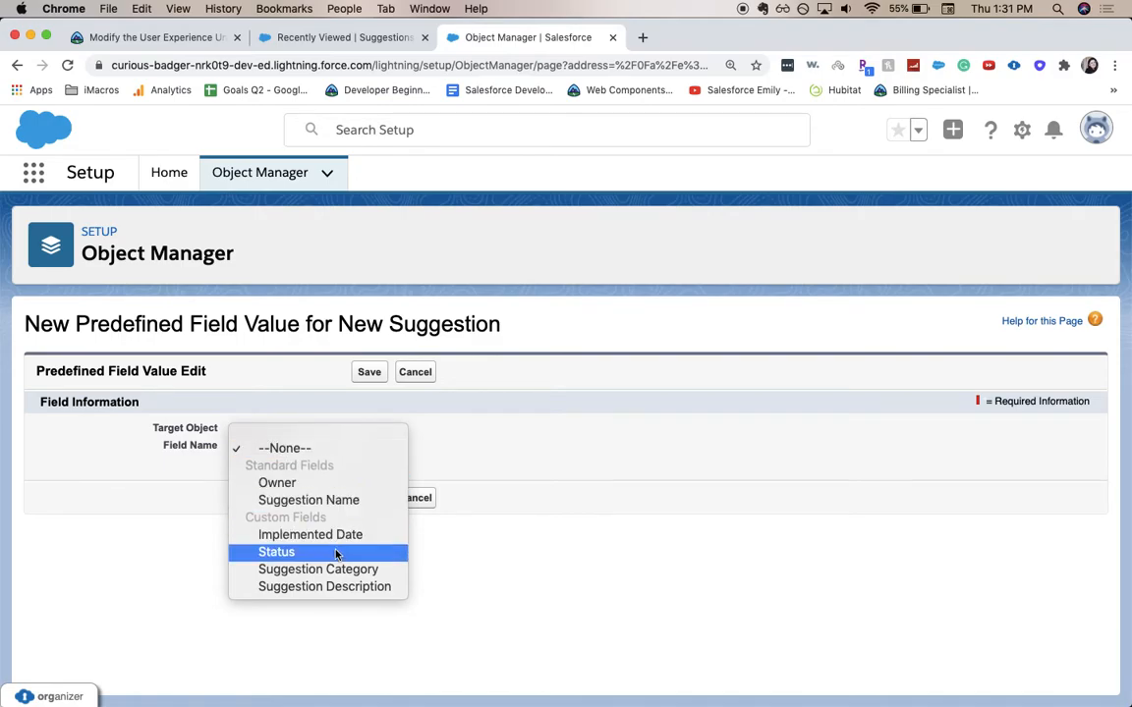
{"action": "left_click", "coordinate": [275, 550]}
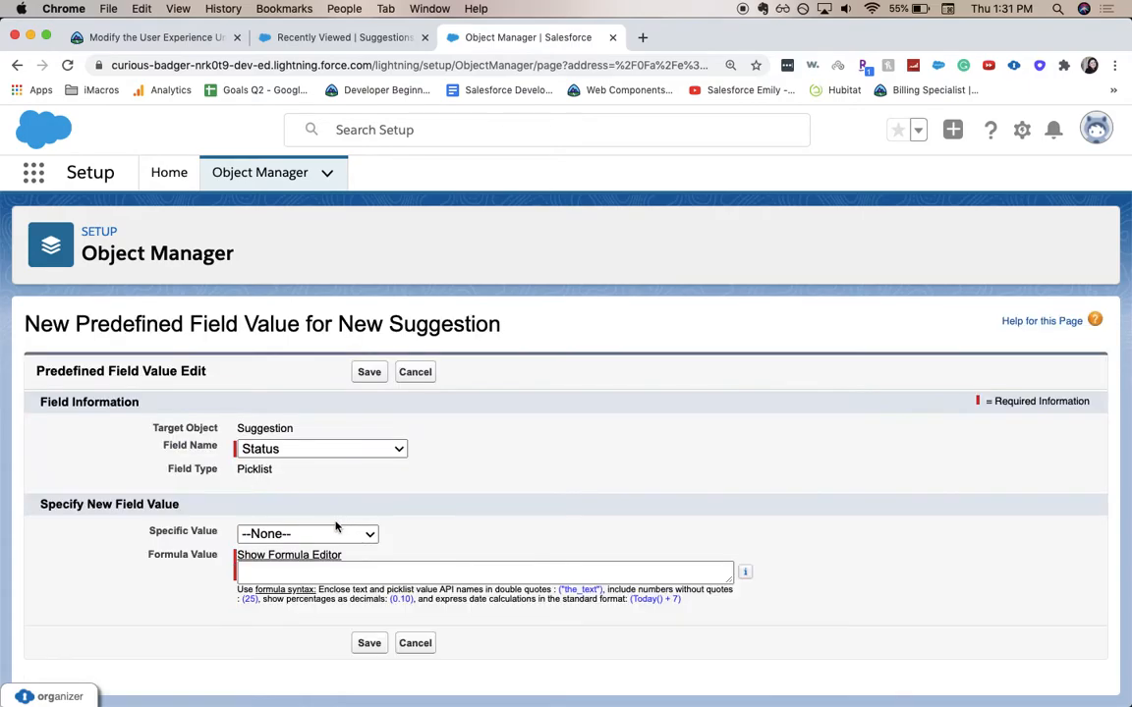
{"action": "left_click", "coordinate": [307, 534]}
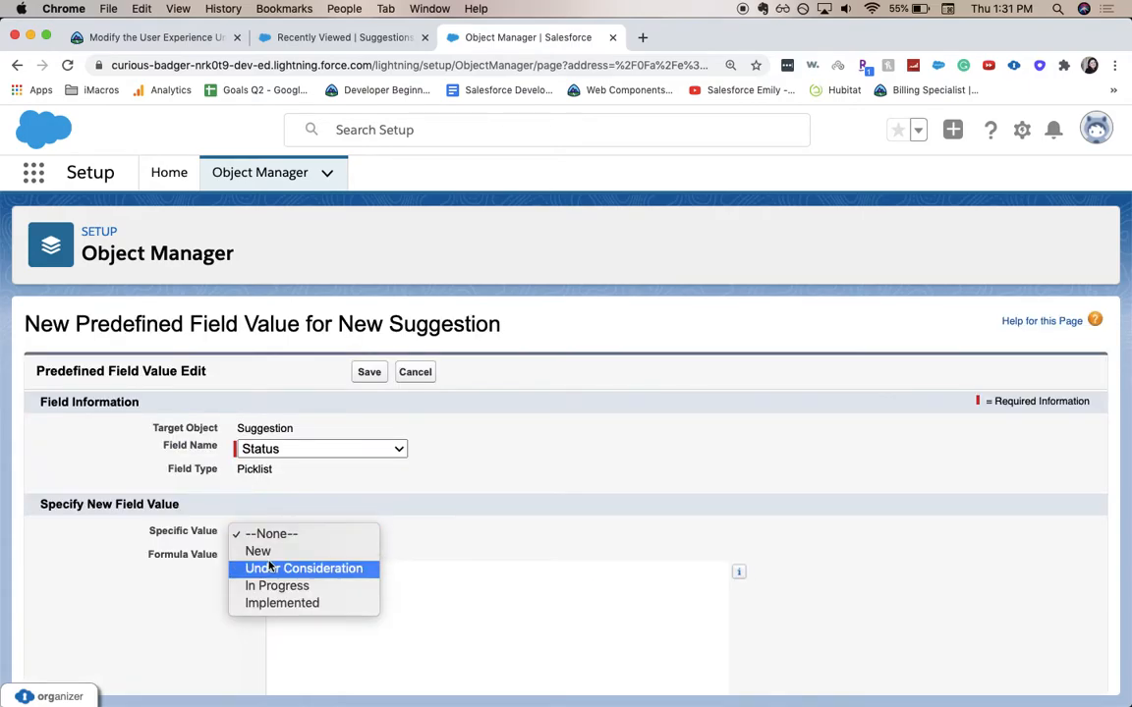
{"action": "scroll", "scroll_direction": "down", "scroll_amount": 3}
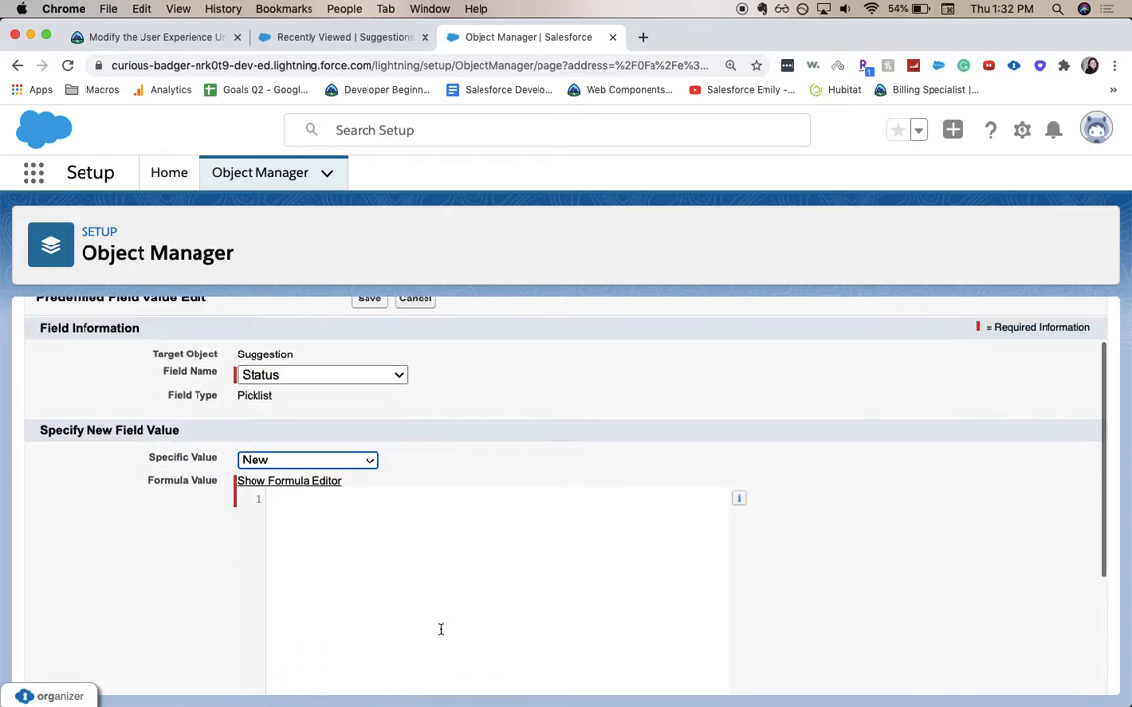
{"action": "scroll", "scroll_direction": "down", "scroll_amount": 3}
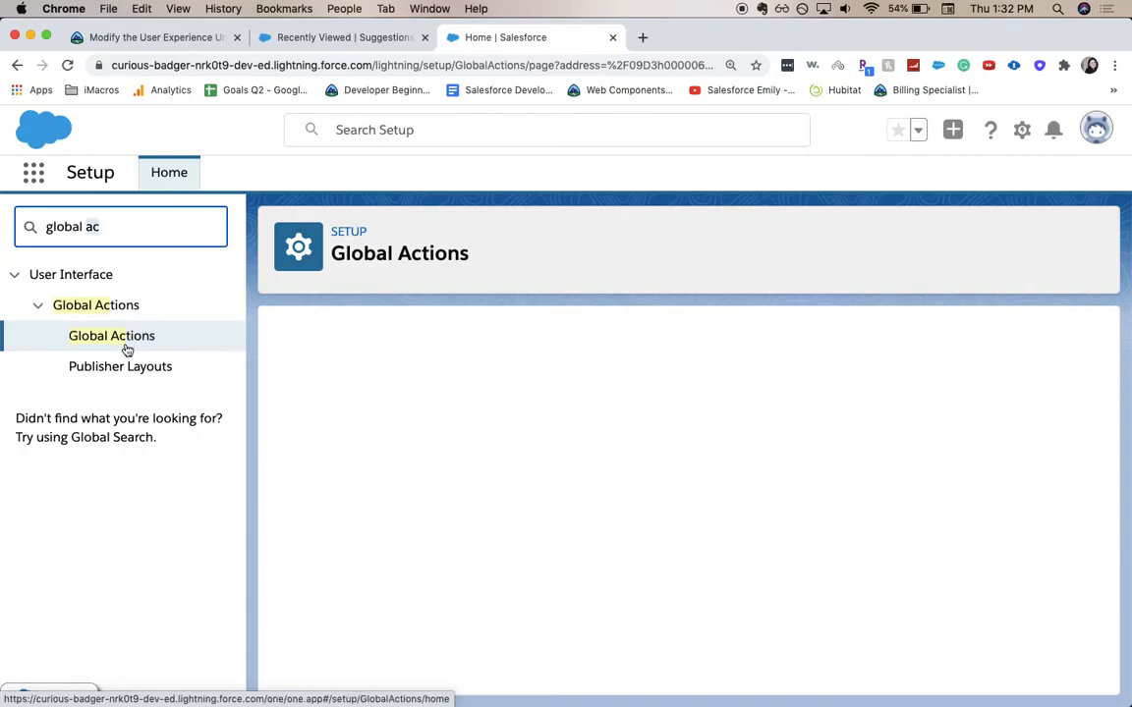
From Global Actions > Publisher Layouts, edit Global Layout and scroll to its mobile actions
{"action": "left_click", "coordinate": [120, 366]}
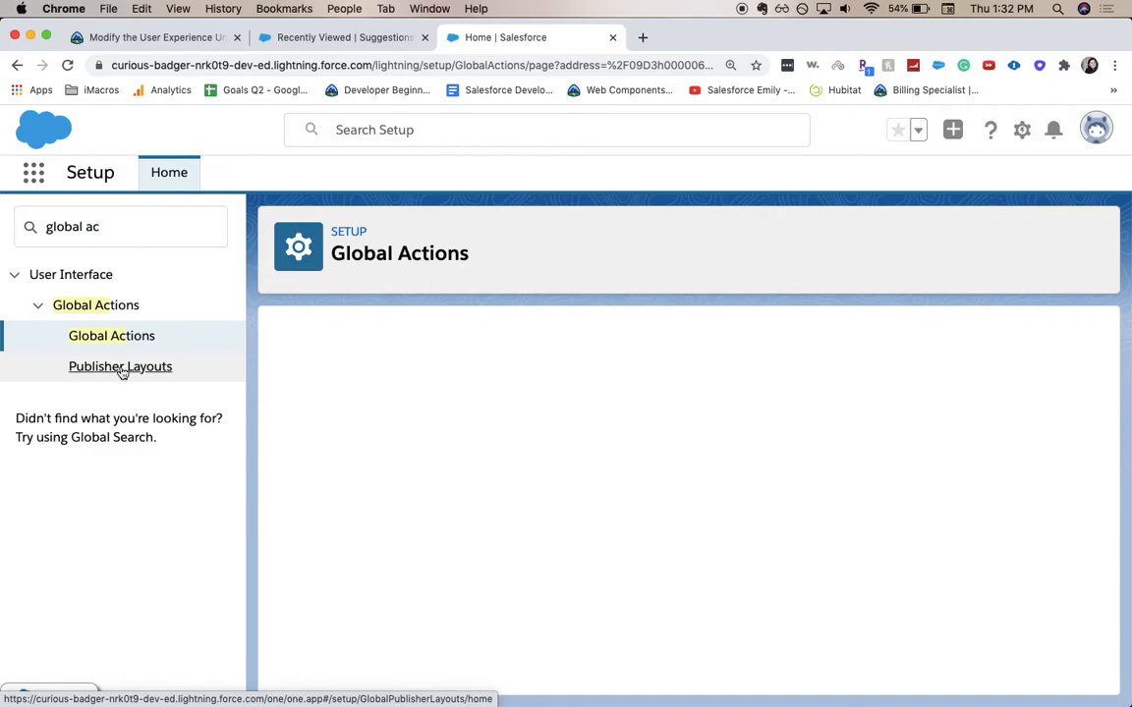
{"action": "left_click", "coordinate": [120, 365]}
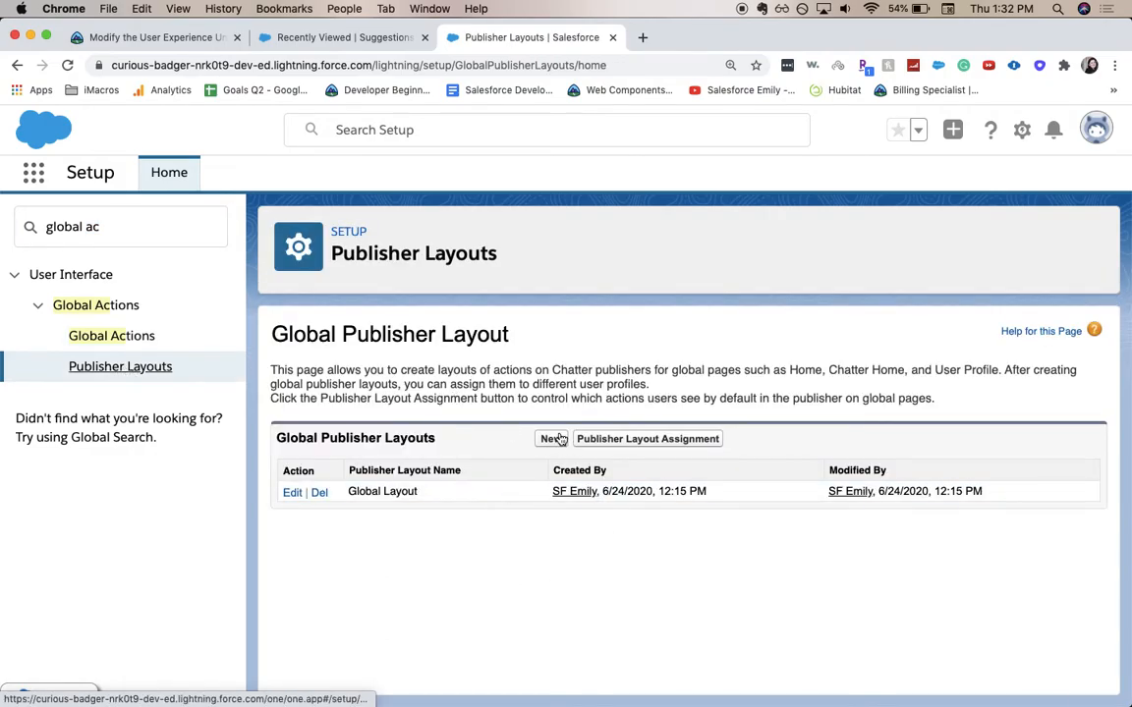
{"action": "mouse_move", "coordinate": [550, 438]}
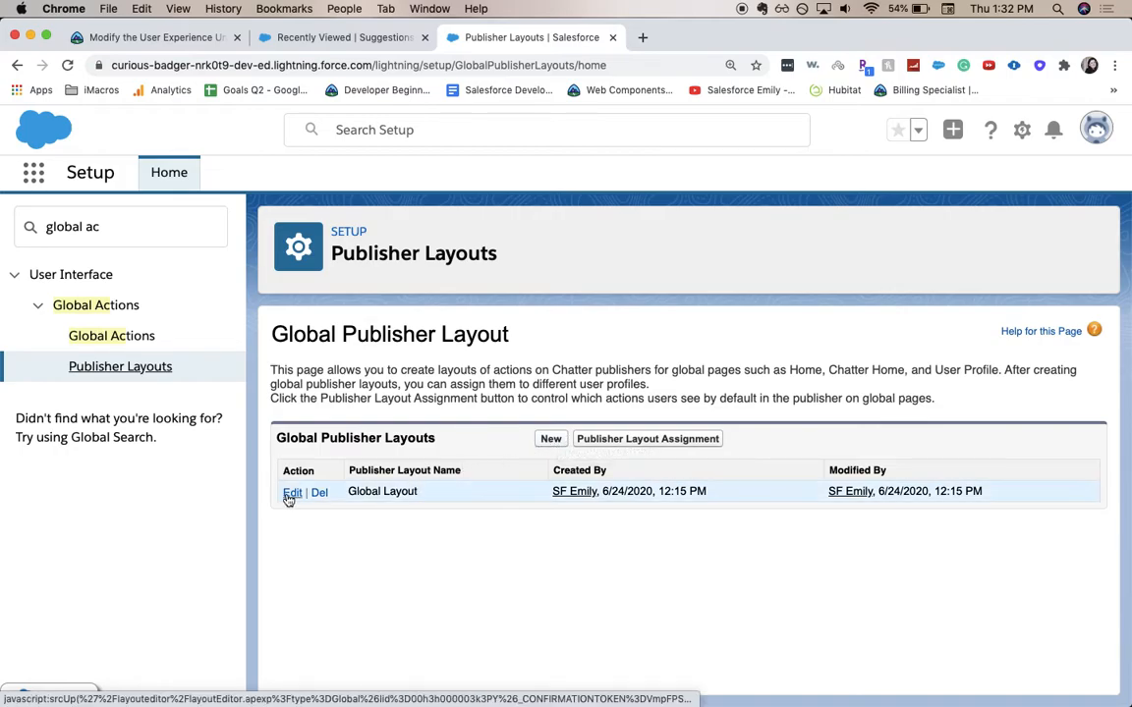
{"action": "left_click", "coordinate": [291, 491]}
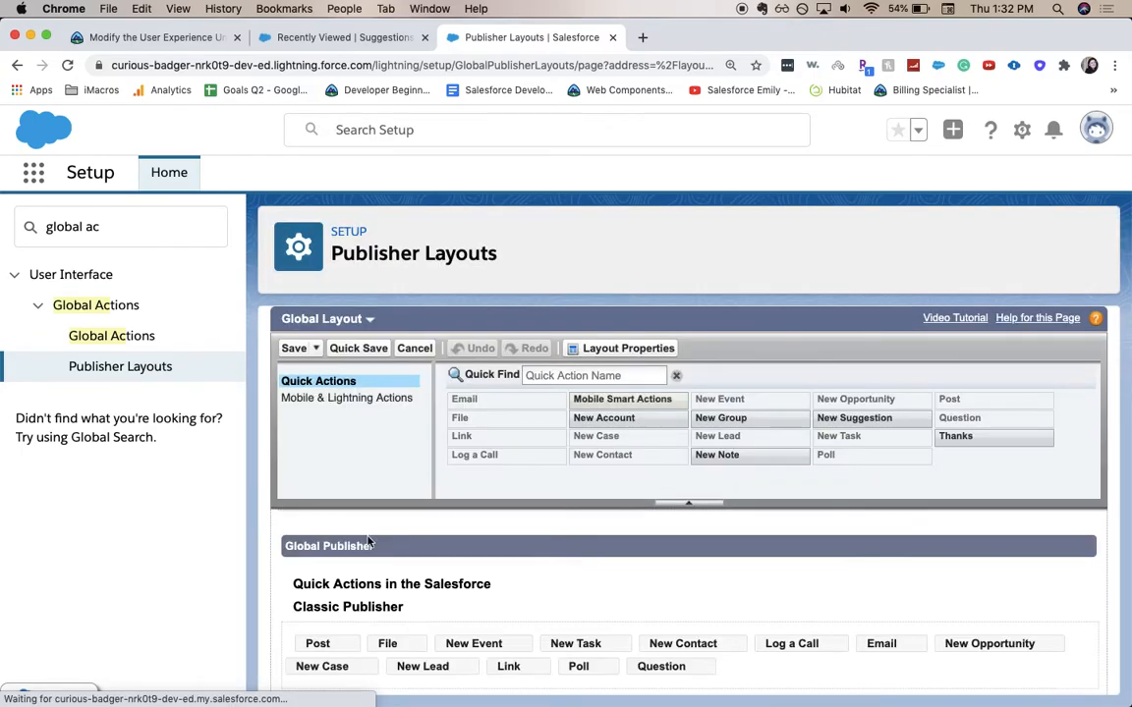
{"action": "scroll", "scroll_direction": "down", "scroll_amount": 3}
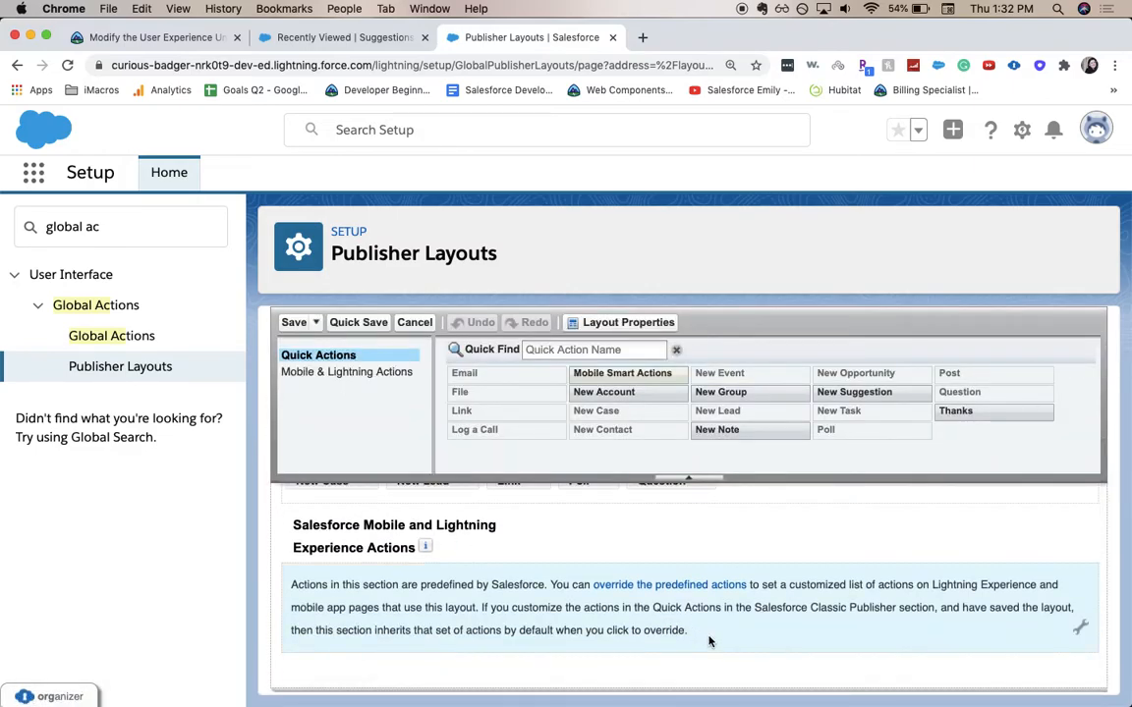
{"action": "mouse_move", "coordinate": [680, 590]}
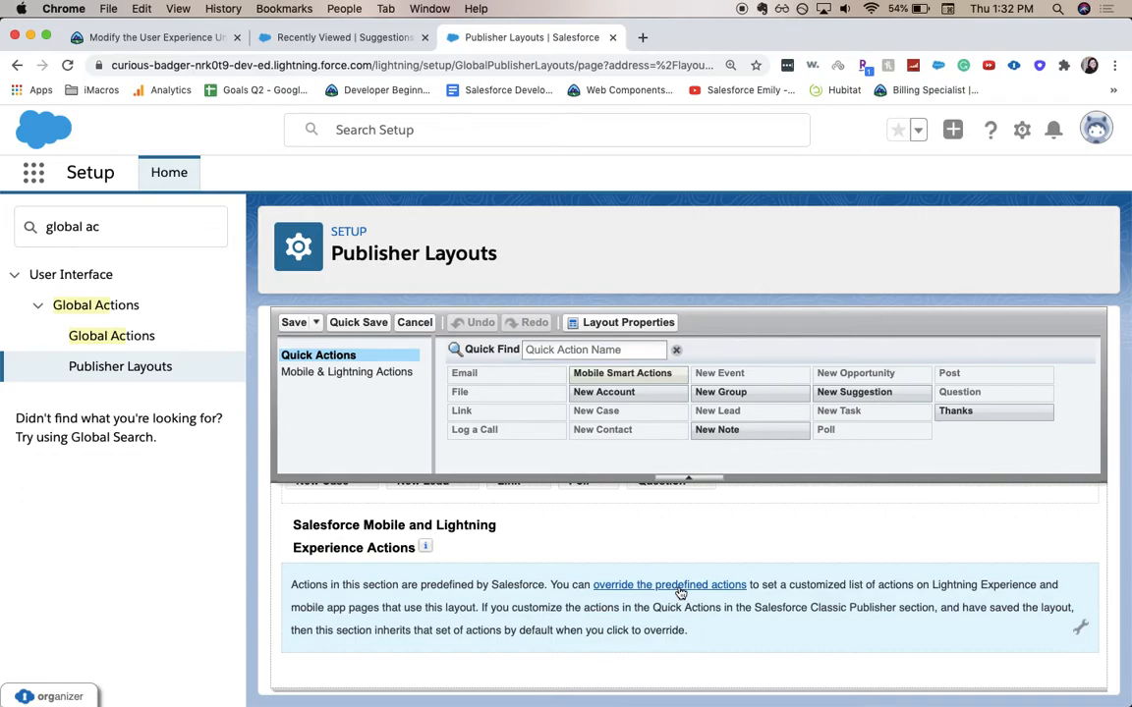
Override predefined actions, place New Suggestion in Mobile & Lightning Actions, and save the Global Layout
{"action": "left_click", "coordinate": [668, 585]}
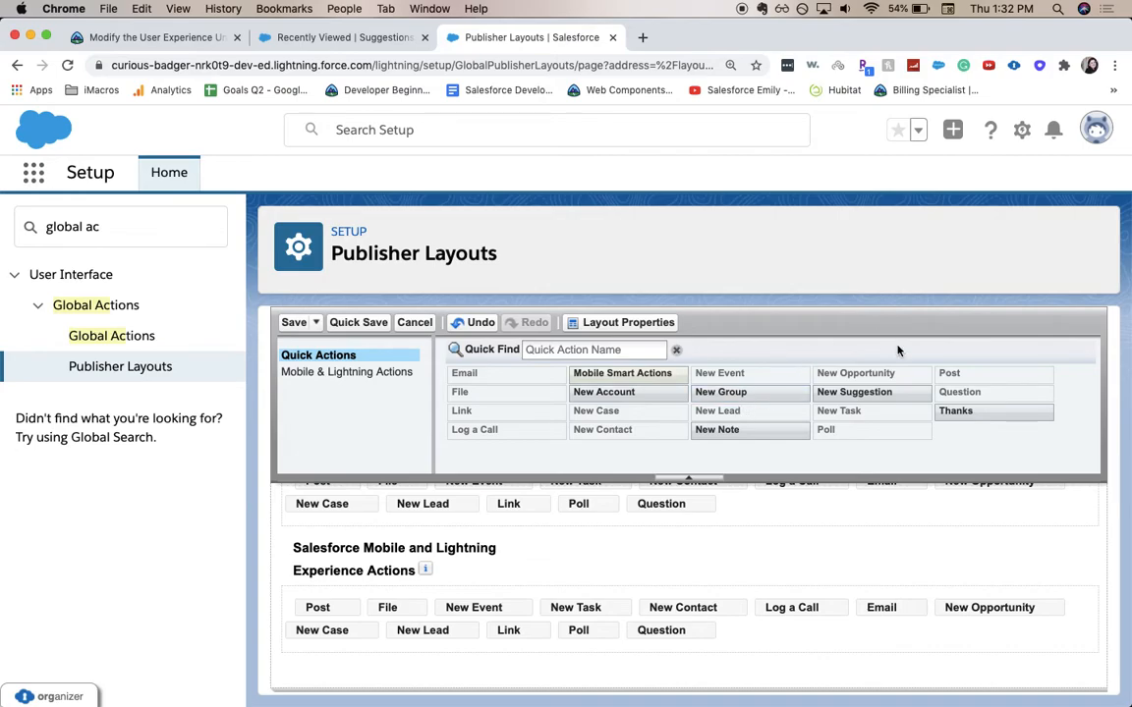
{"action": "mouse_move", "coordinate": [853, 393]}
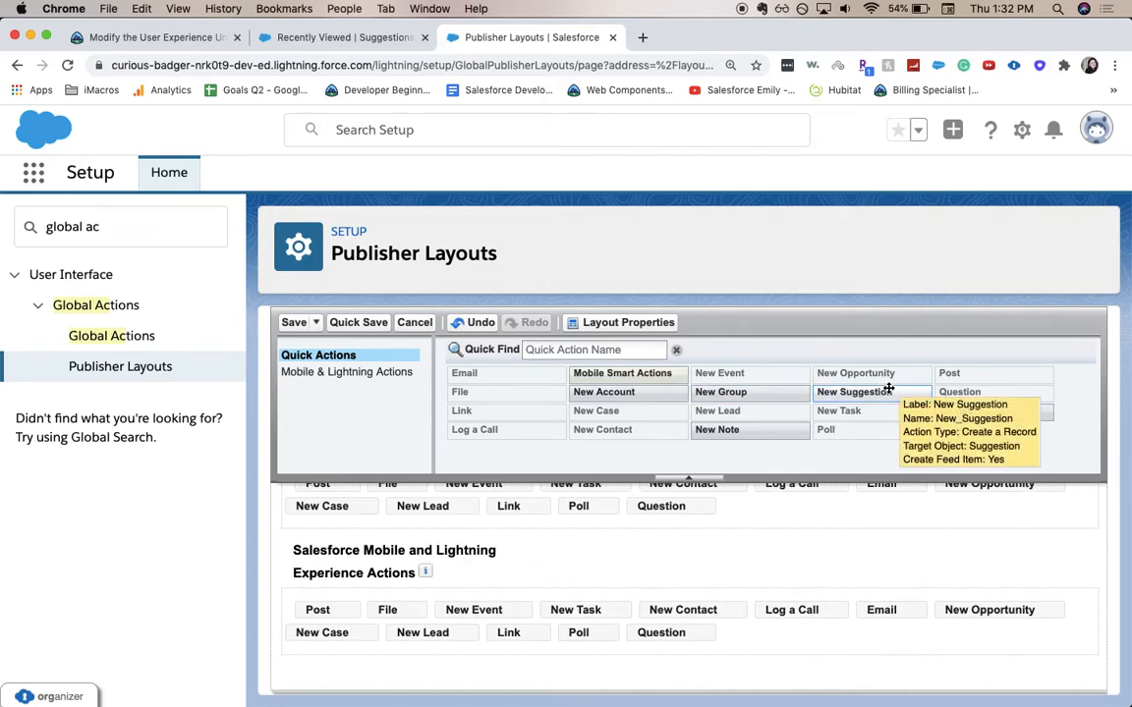
{"action": "left_click", "coordinate": [330, 378]}
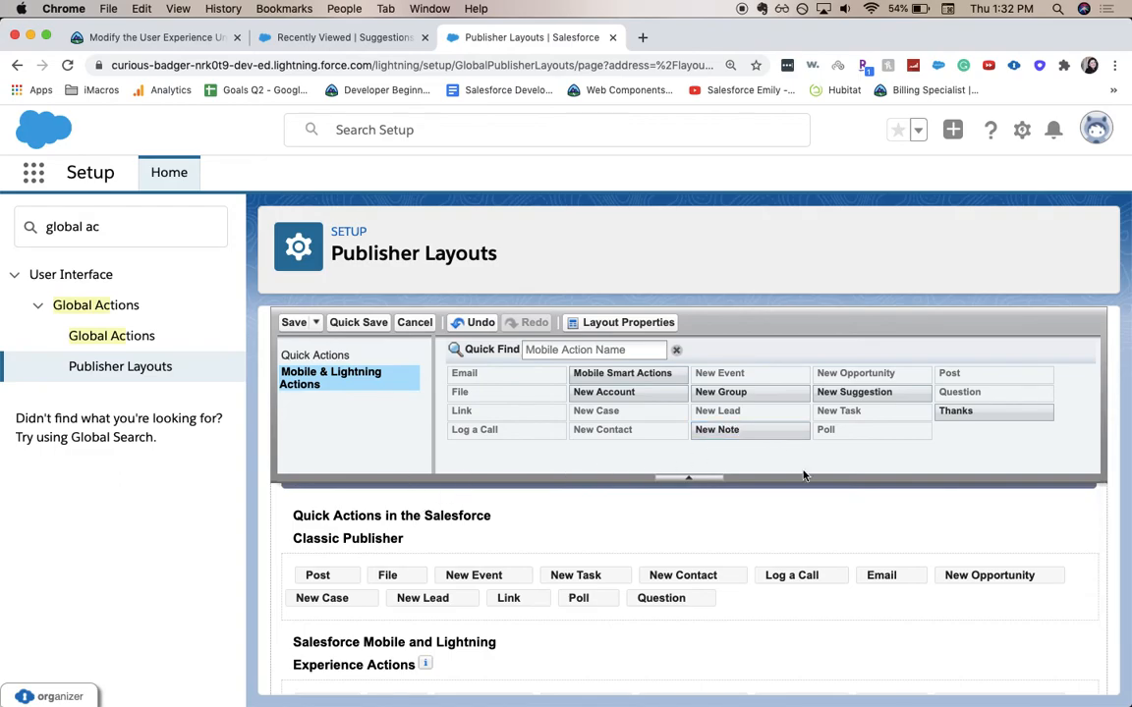
{"action": "scroll", "scroll_direction": "down", "scroll_amount": 3}
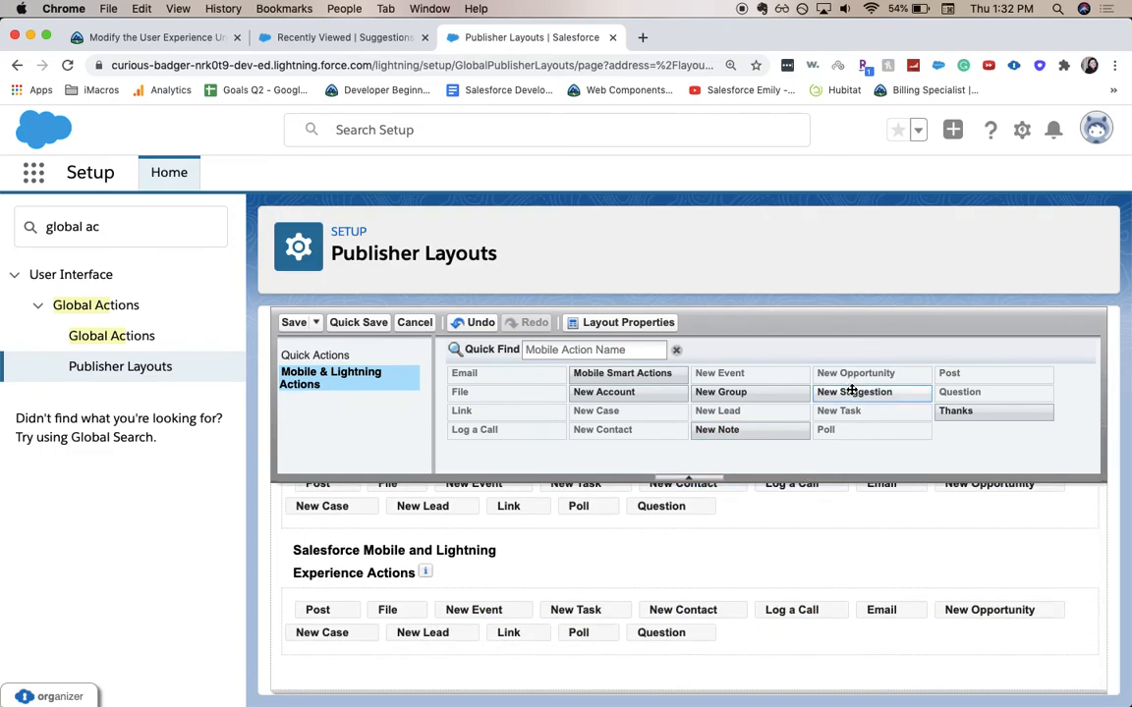
{"action": "mouse_move", "coordinate": [855, 393]}
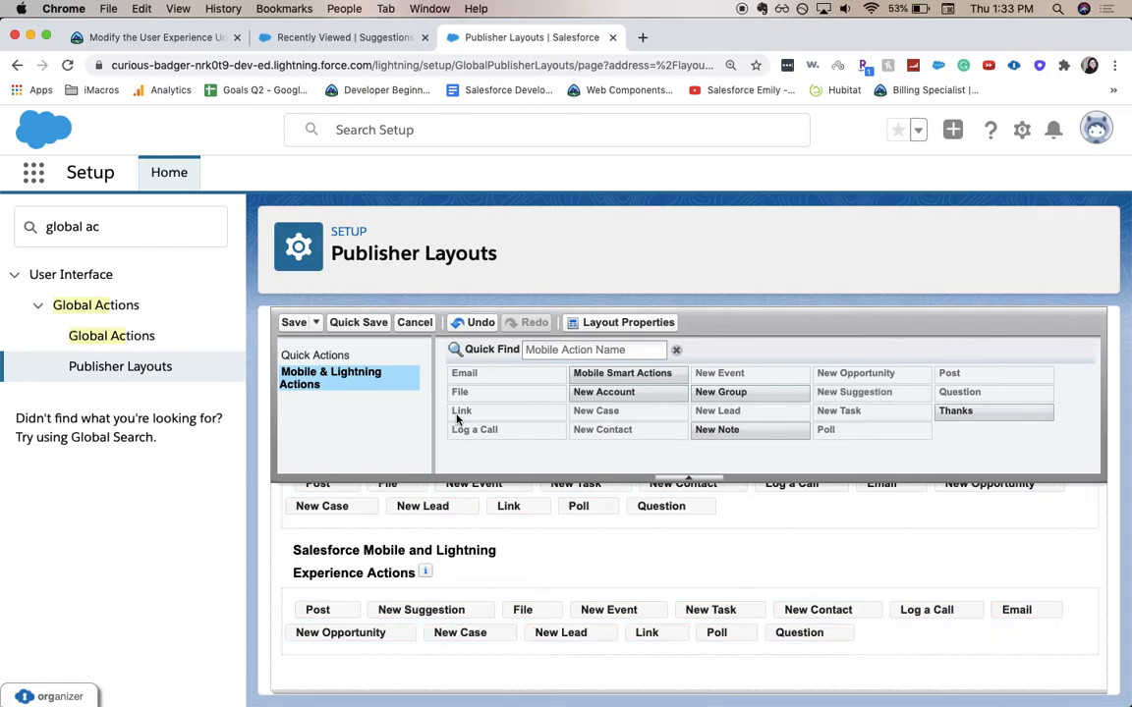
{"action": "left_click", "coordinate": [294, 322]}
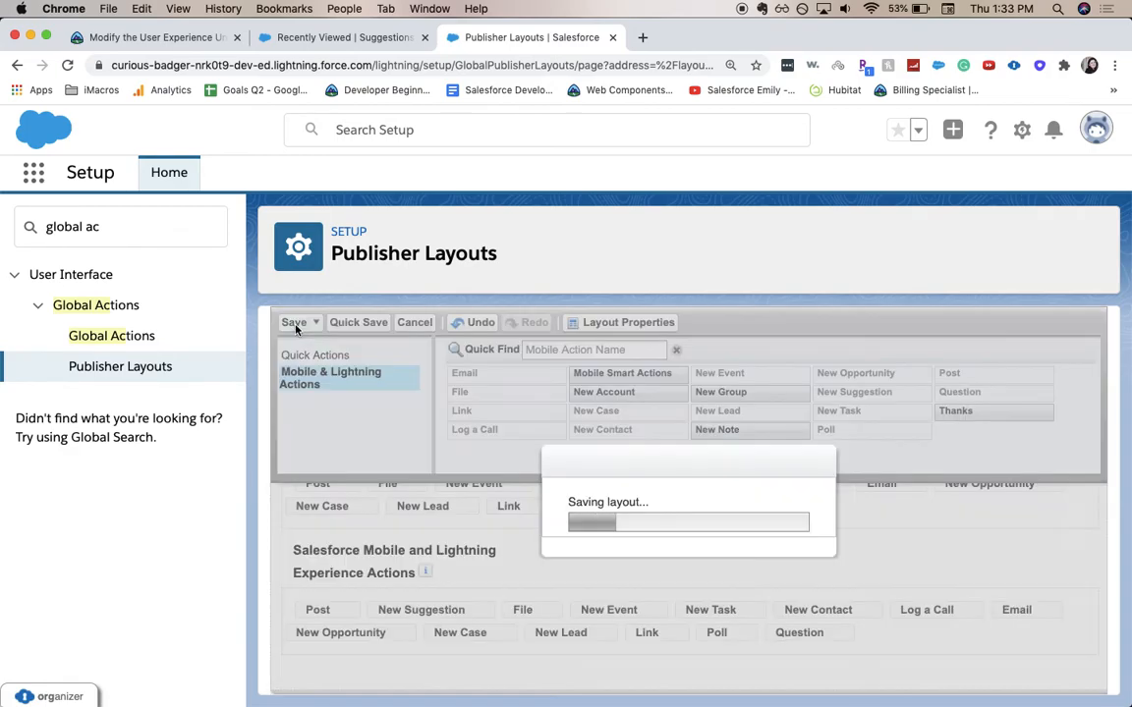
{"action": "left_click", "coordinate": [295, 322]}
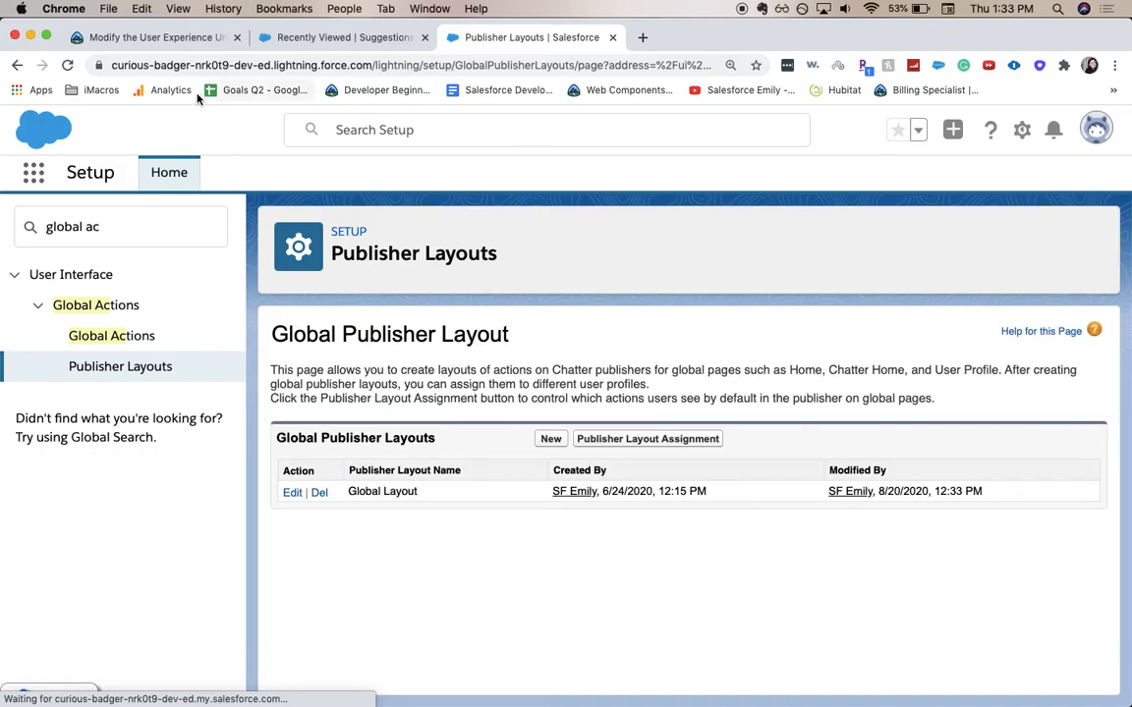
Verify the Modify the User Experience step in Trailhead to earn 100 points
{"action": "left_click", "coordinate": [154, 37]}
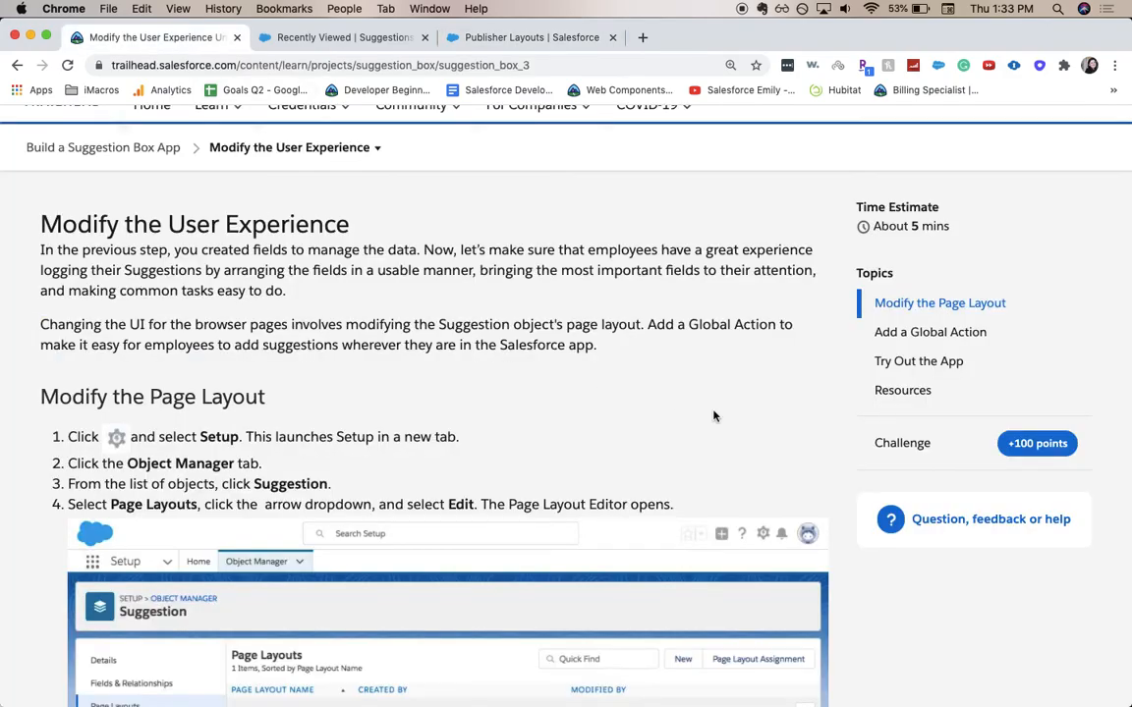
{"action": "scroll", "scroll_direction": "down", "scroll_amount": 3}
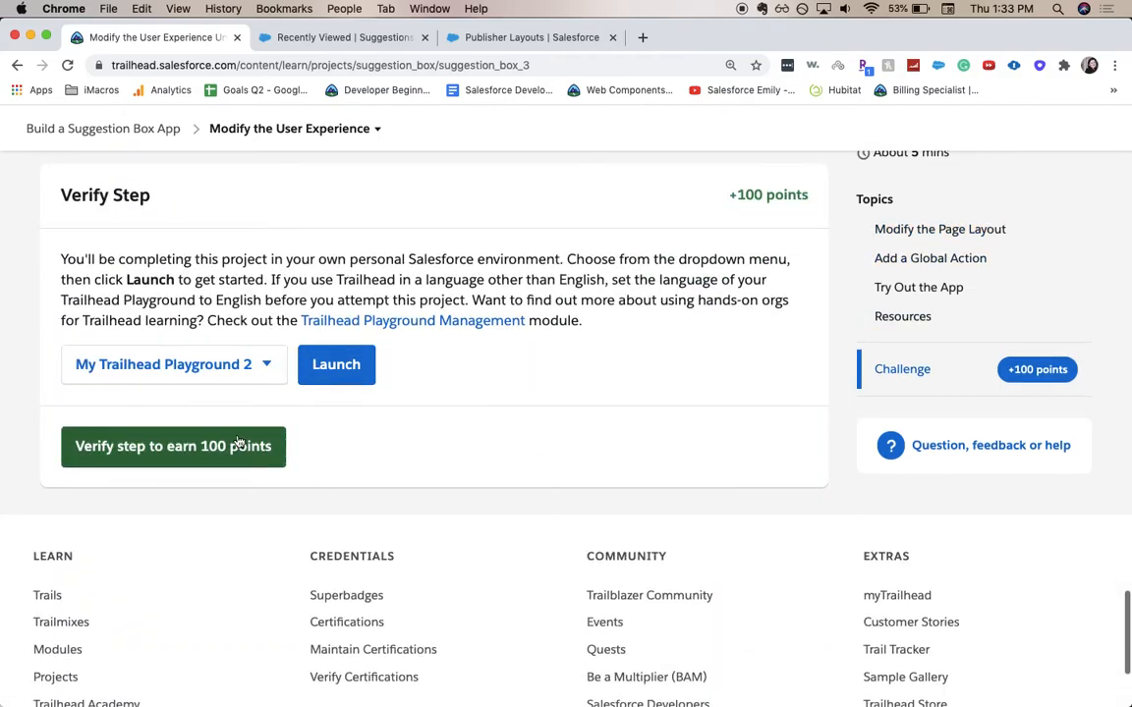
{"action": "left_click", "coordinate": [173, 446]}
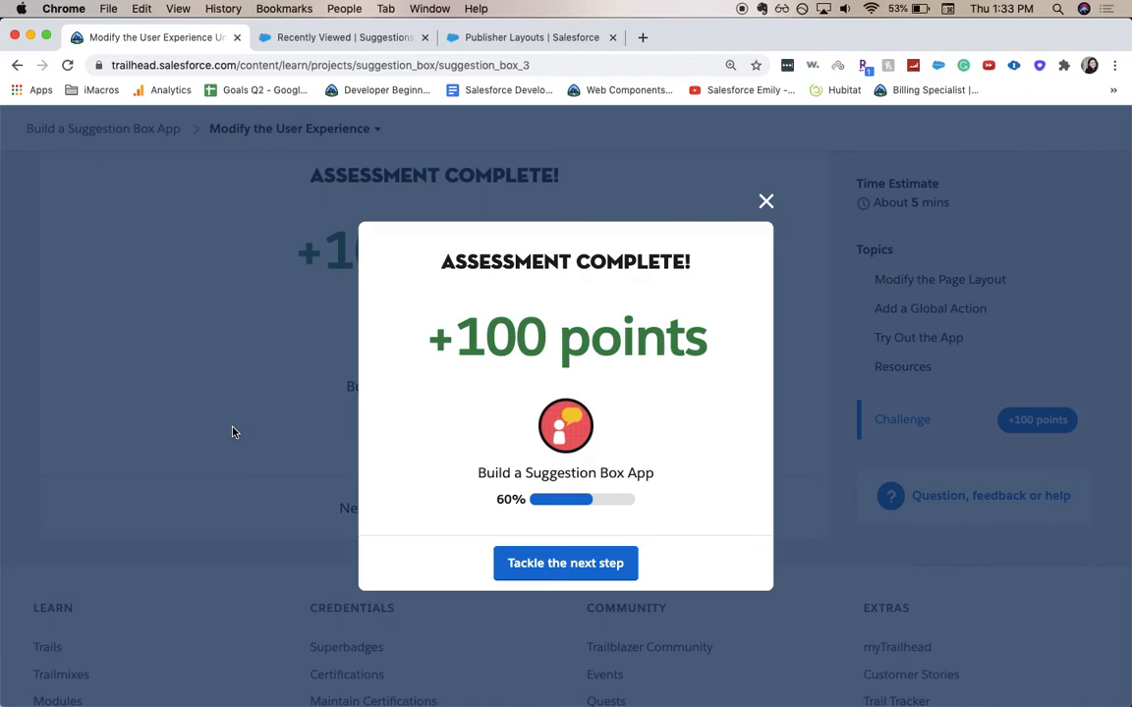
{"action": "mouse_move", "coordinate": [522, 503]}
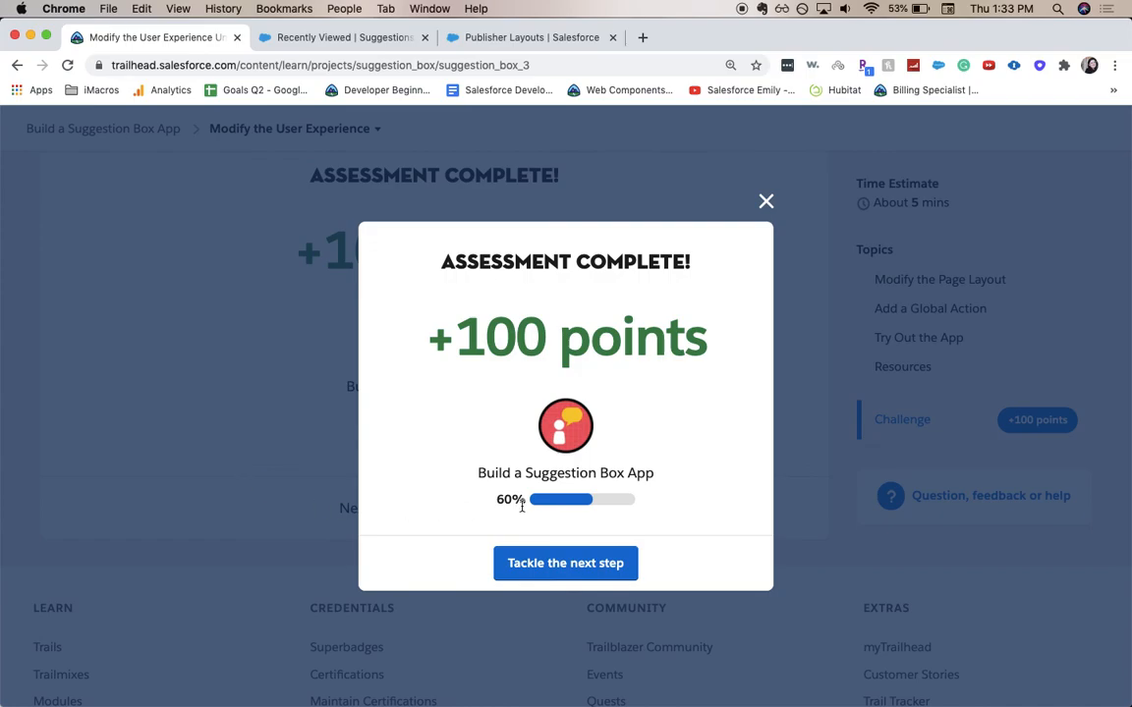